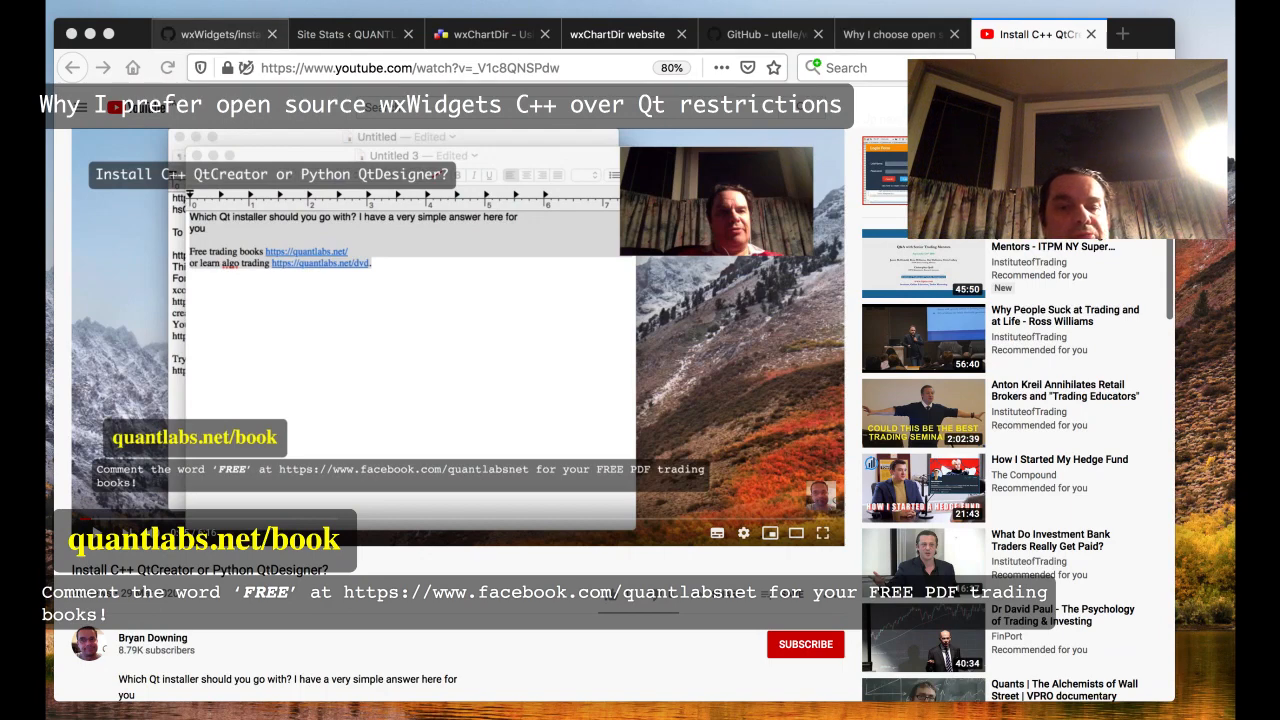
Switch via the install.md guide tab to the 'Why I choose open source' wxWidgets-over-Qt blog post
{"action": "left_click", "coordinate": [210, 32]}
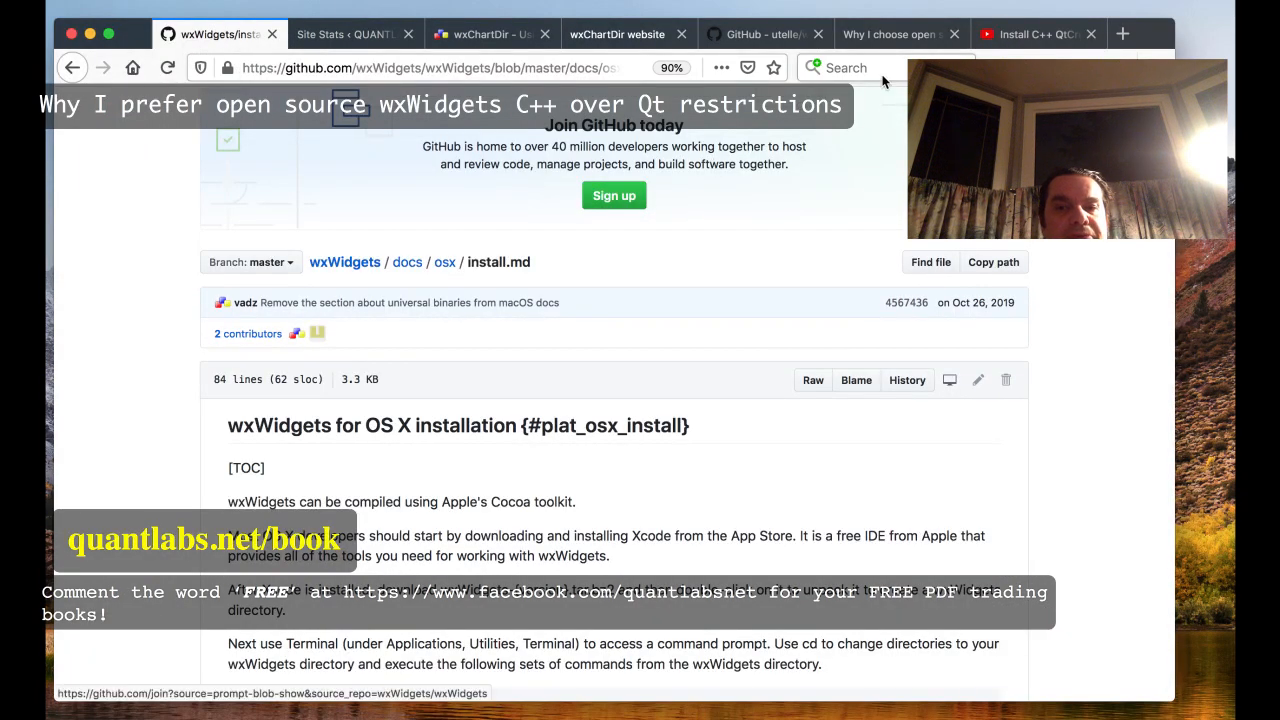
{"action": "left_click", "coordinate": [890, 32]}
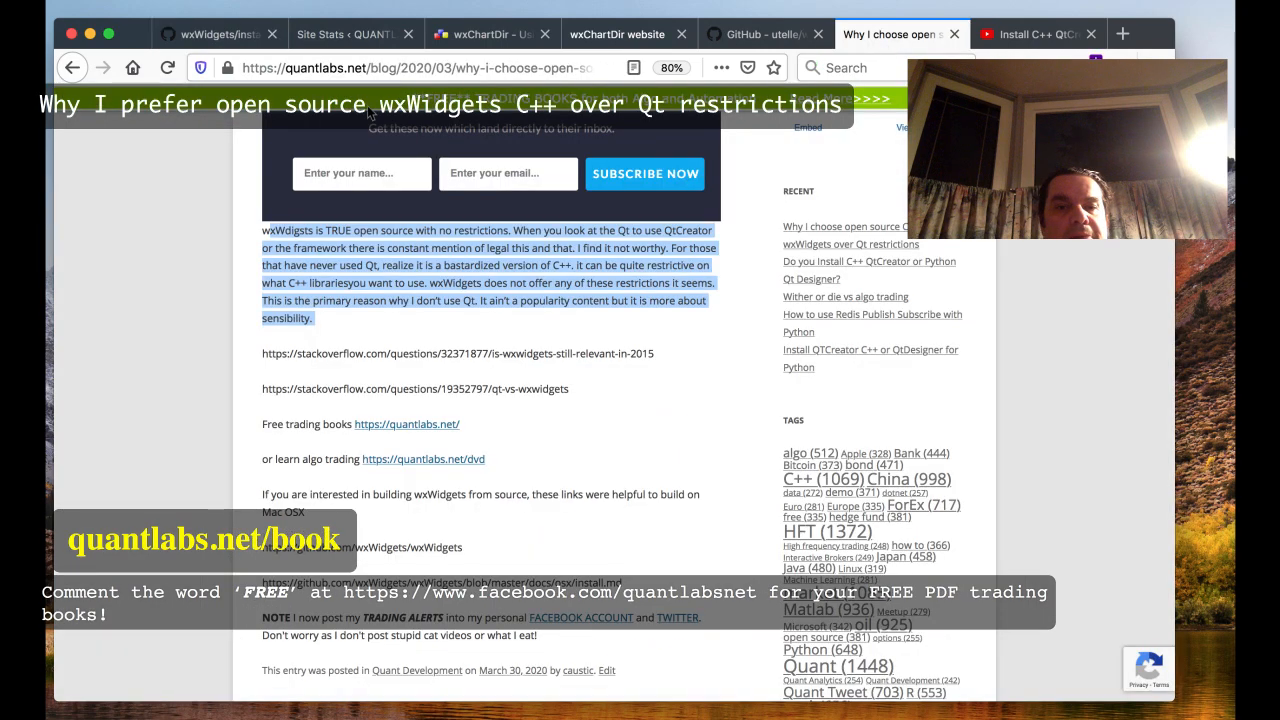
Scroll through the wxWidgets-over-Qt blog post and follow one of its links
{"action": "scroll", "scroll_direction": "up", "scroll_amount": 3}
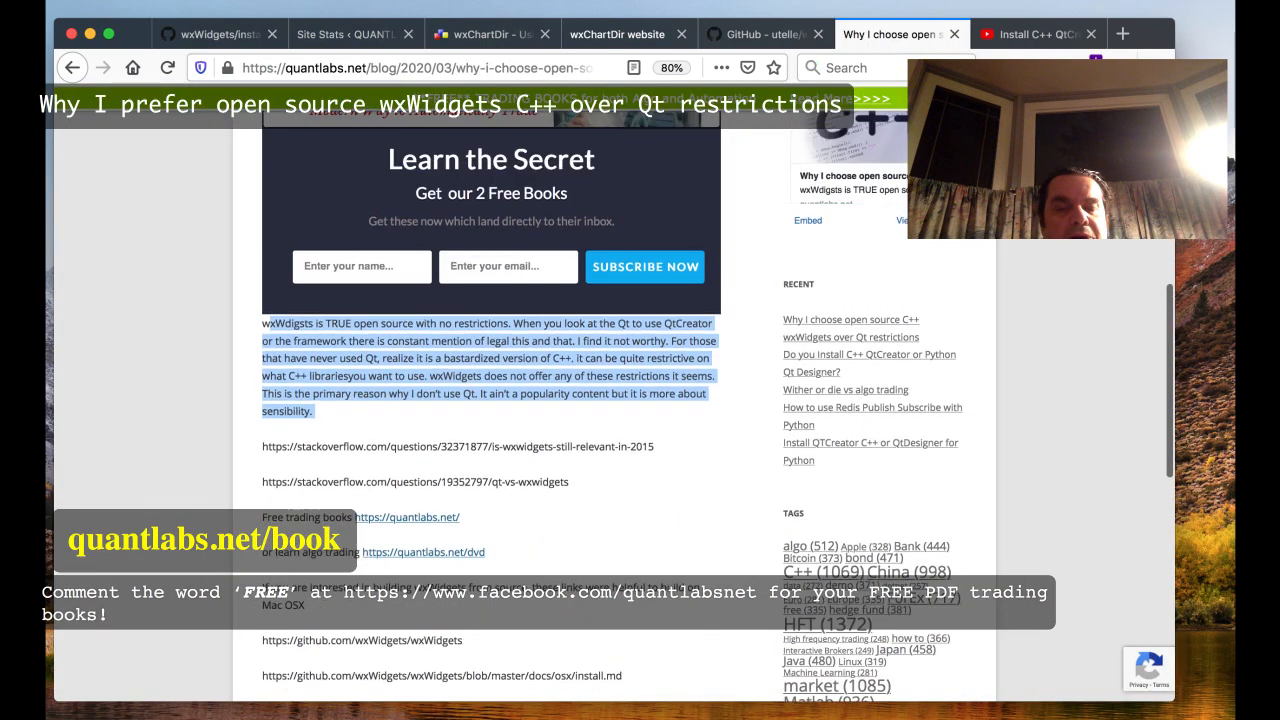
{"action": "scroll", "scroll_direction": "up", "scroll_amount": 3}
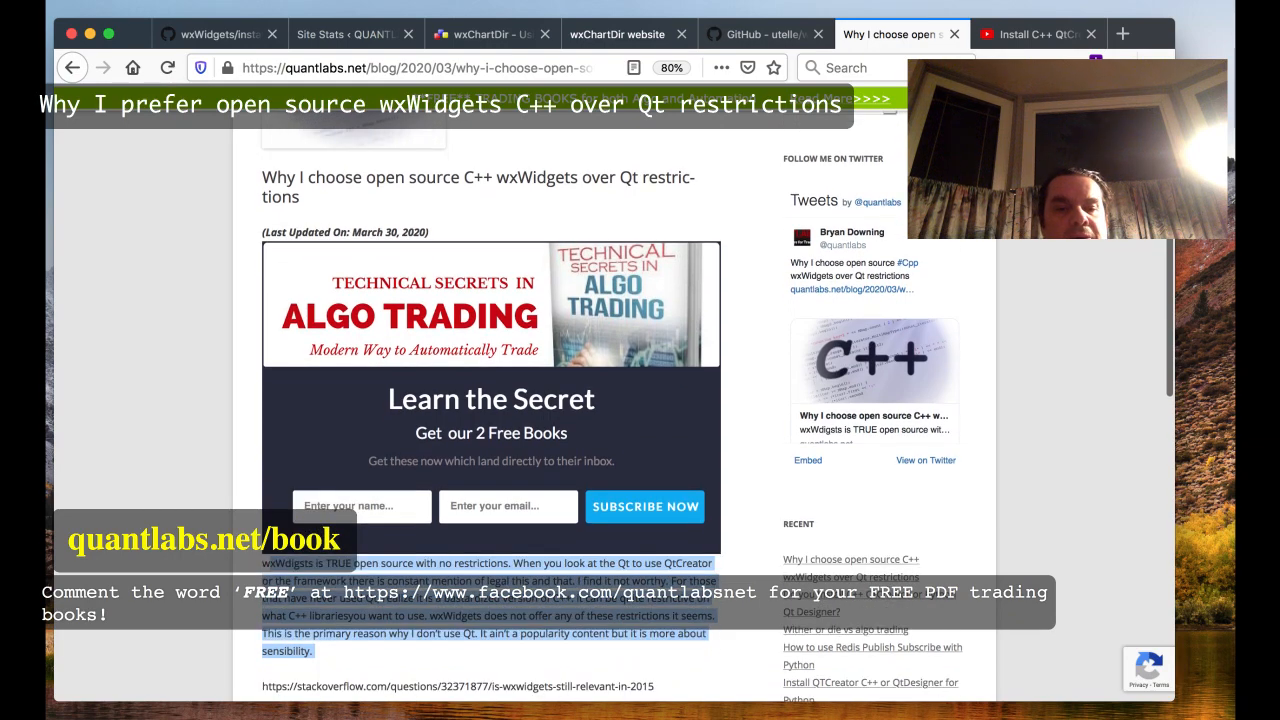
{"action": "scroll", "scroll_direction": "down", "scroll_amount": 3}
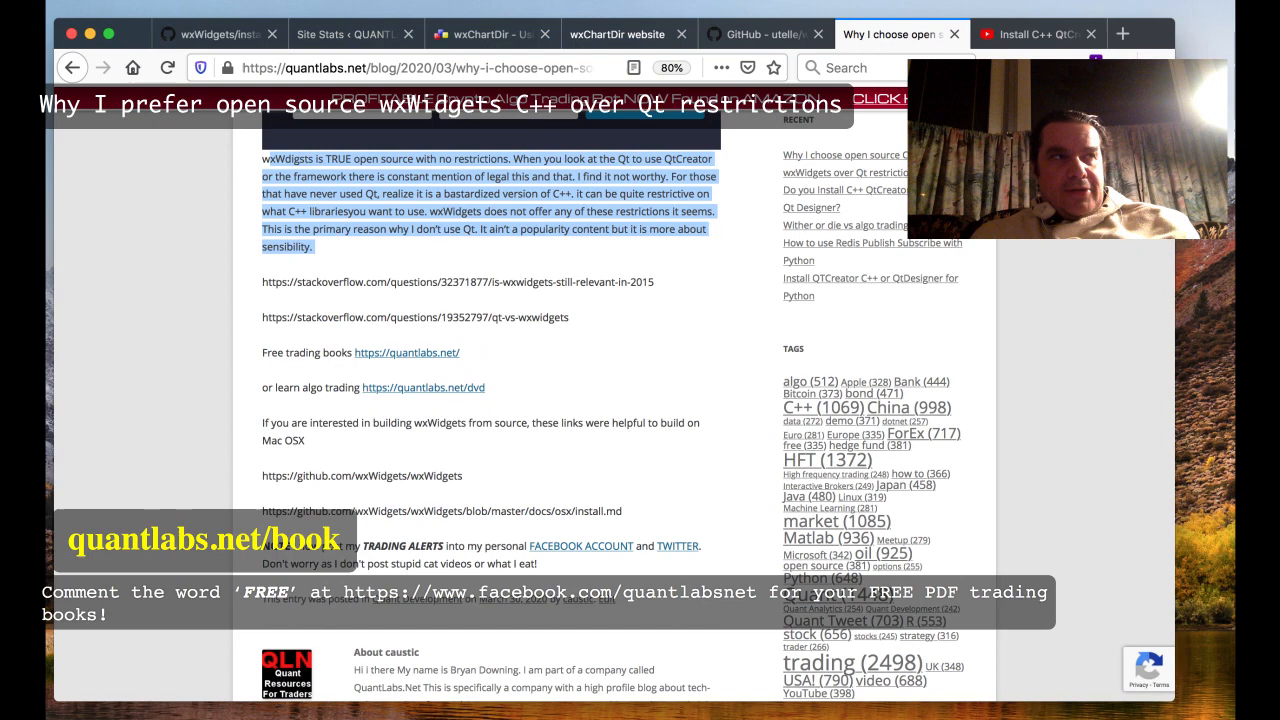
{"action": "left_click", "coordinate": [328, 258]}
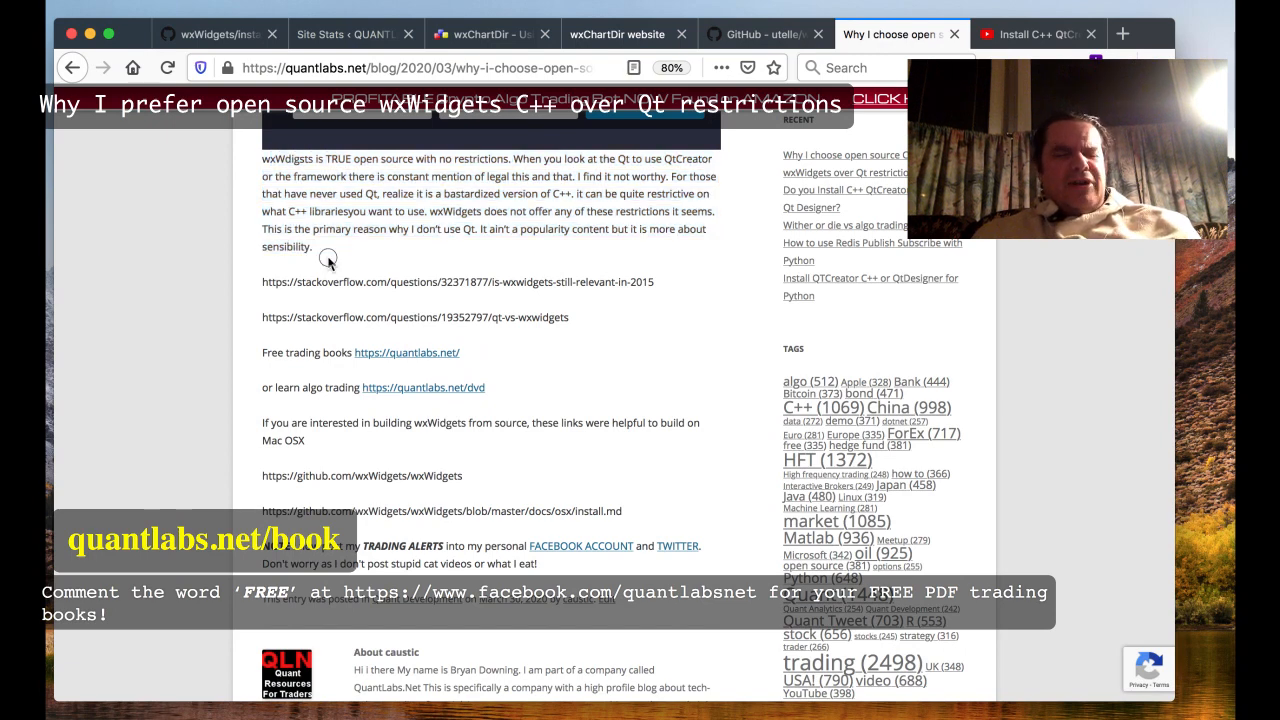
{"action": "mouse_move", "coordinate": [330, 264]}
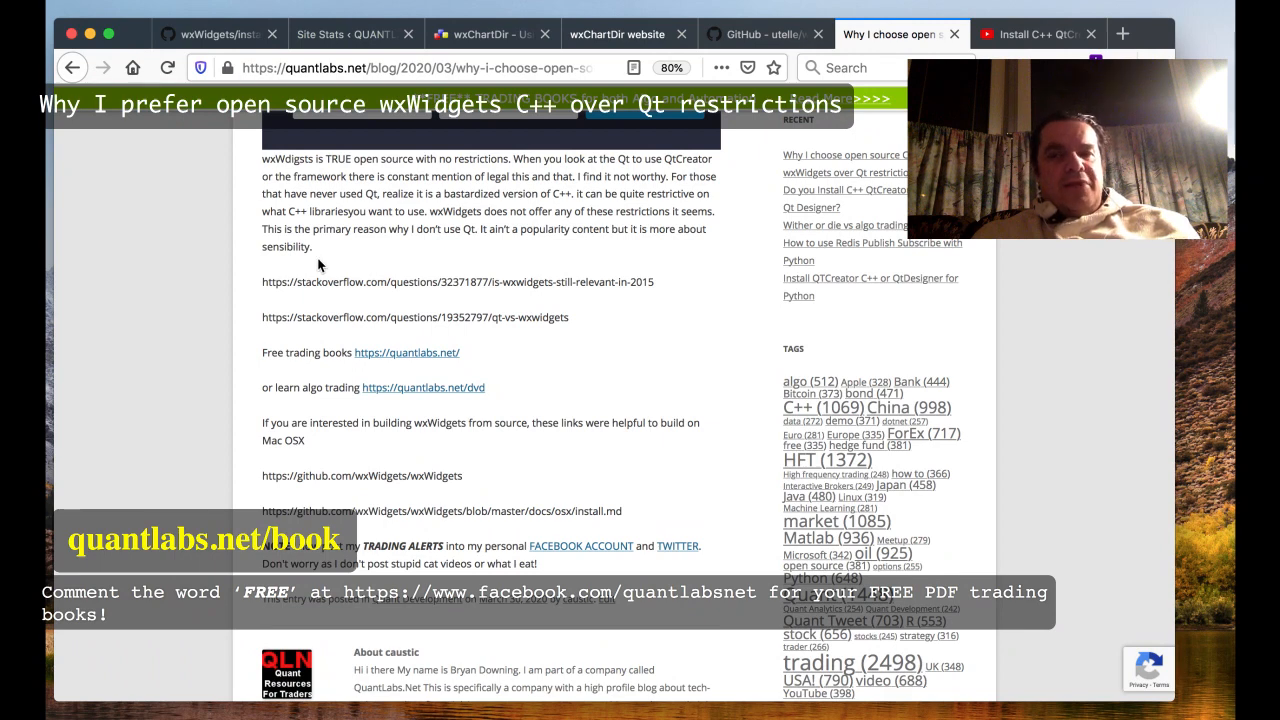
{"action": "scroll", "scroll_direction": "down", "scroll_amount": 3}
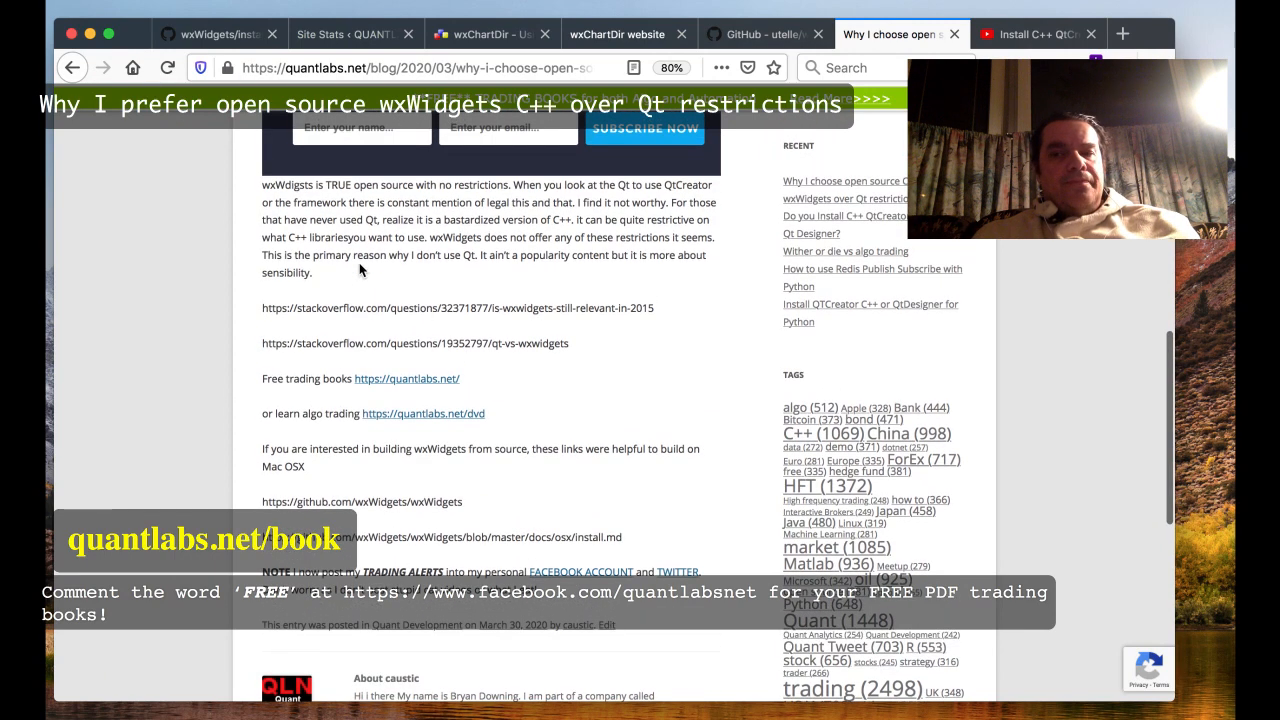
{"action": "scroll", "scroll_direction": "down", "scroll_amount": 3}
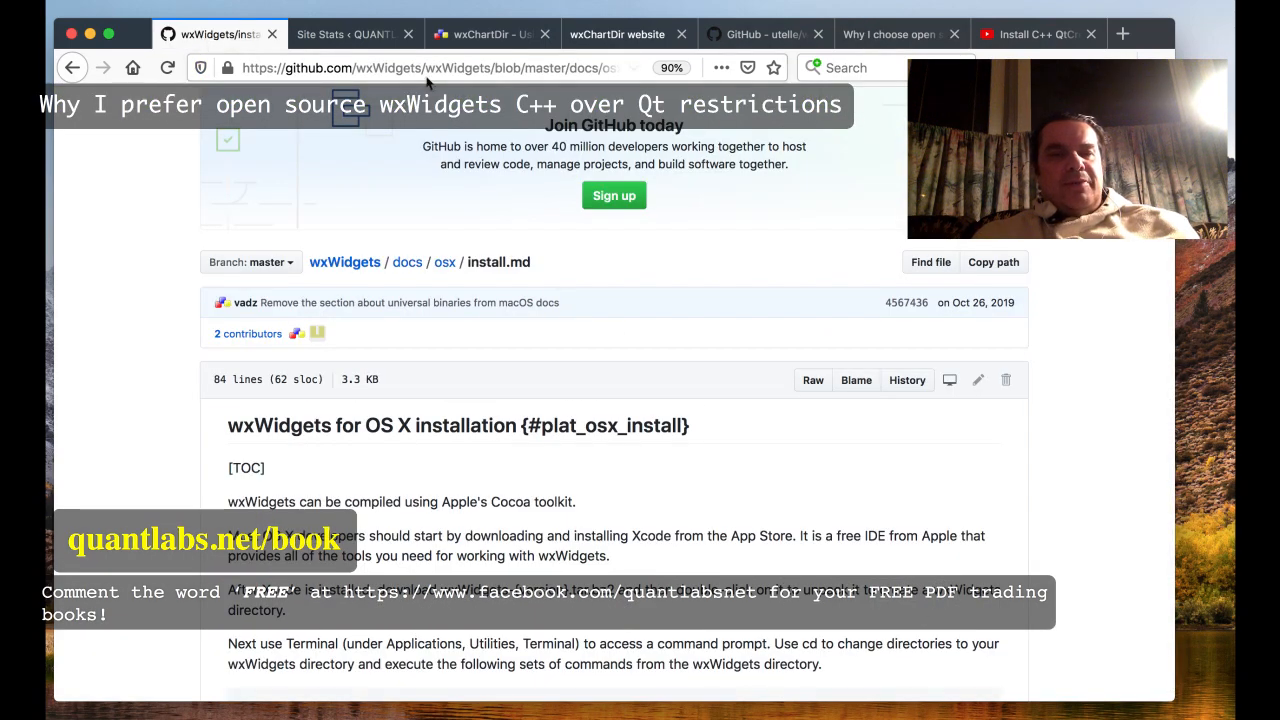
Visit the blog's Site Stats page, then return to the wxWidgets OS X install.md guide
{"action": "left_click", "coordinate": [348, 32]}
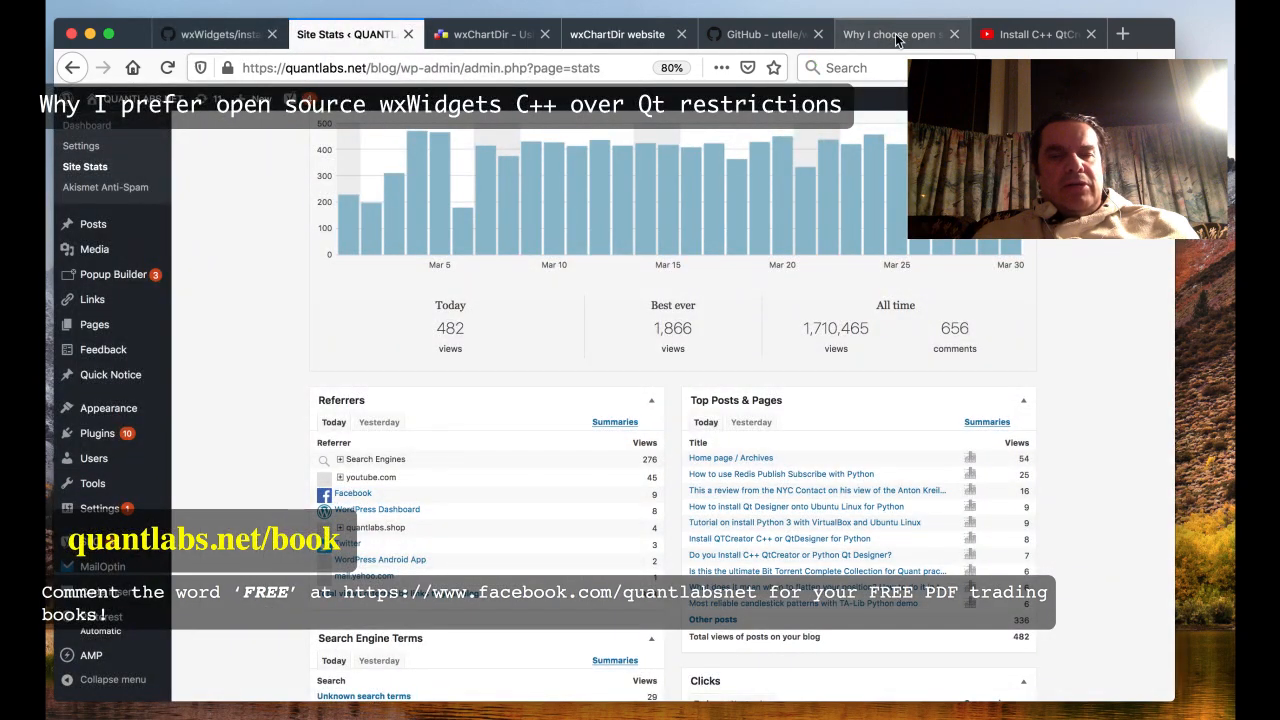
{"action": "left_click", "coordinate": [890, 34]}
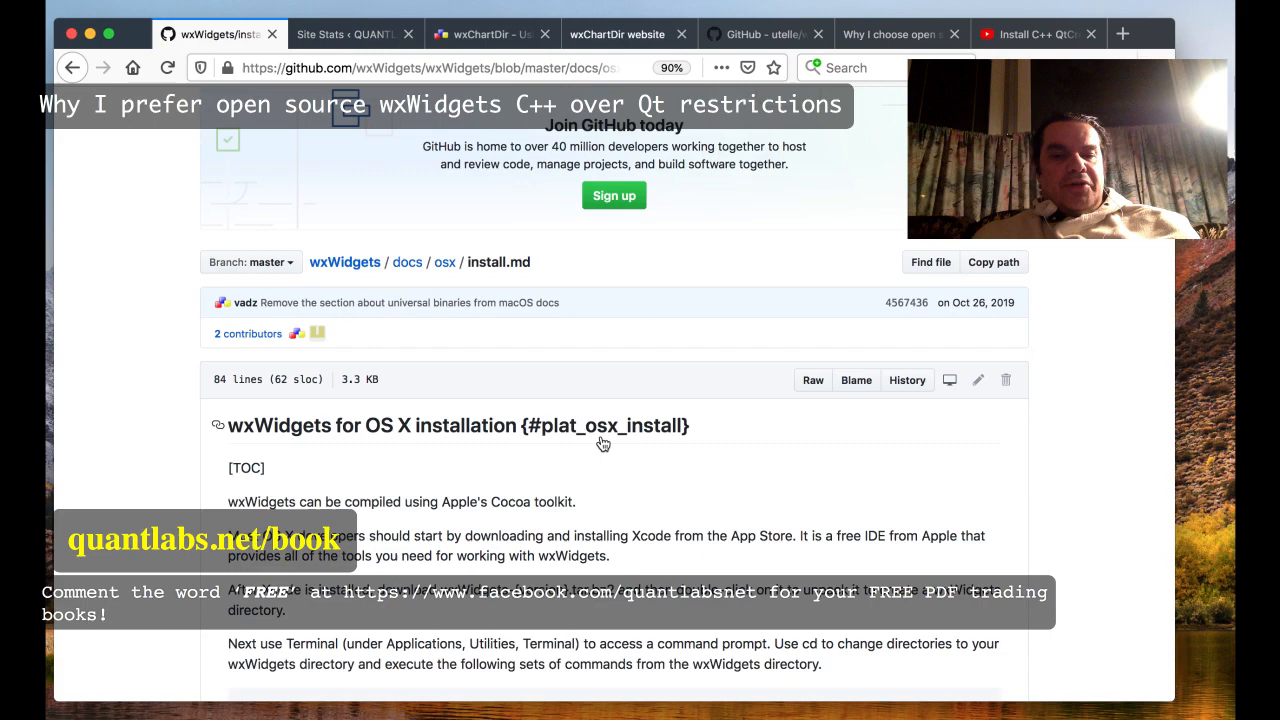
Scroll the wxWidgets README to its Building section and bring up options on the wxOSX link
{"action": "scroll", "scroll_direction": "down", "scroll_amount": 3}
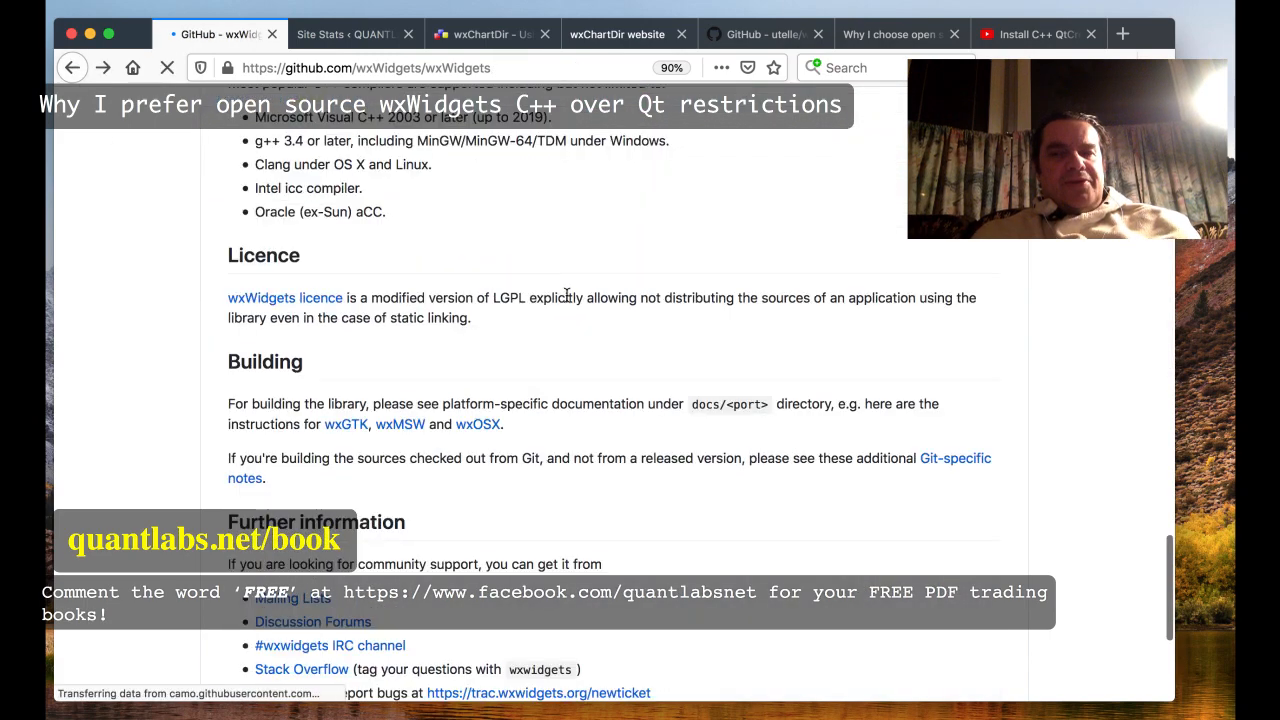
{"action": "scroll", "scroll_direction": "up", "scroll_amount": 3}
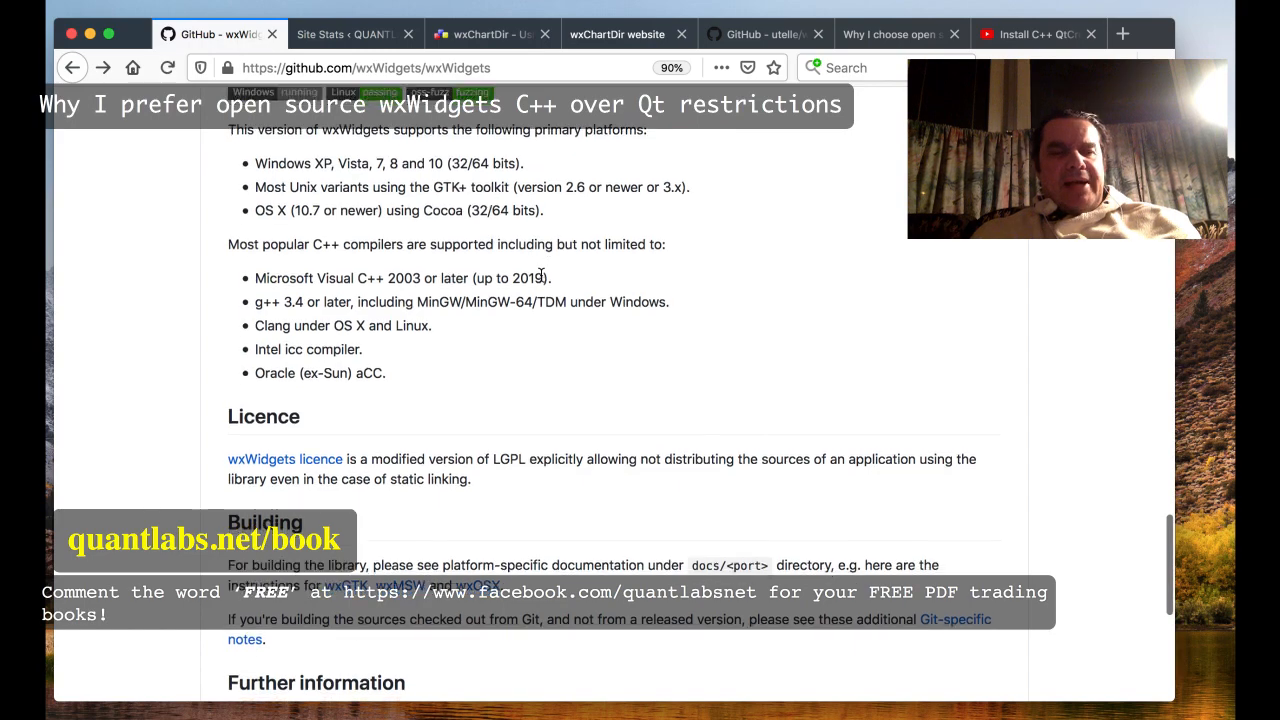
{"action": "scroll", "scroll_direction": "down", "scroll_amount": 3}
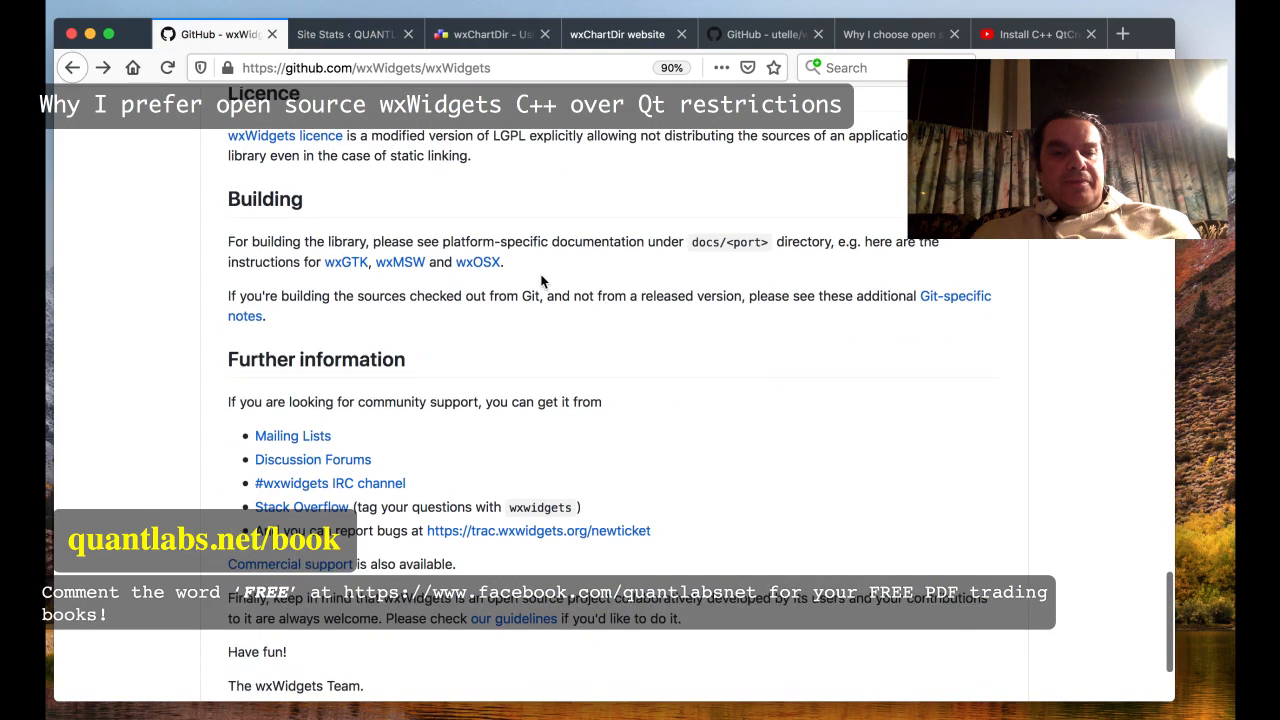
{"action": "scroll", "scroll_direction": "up", "scroll_amount": 3}
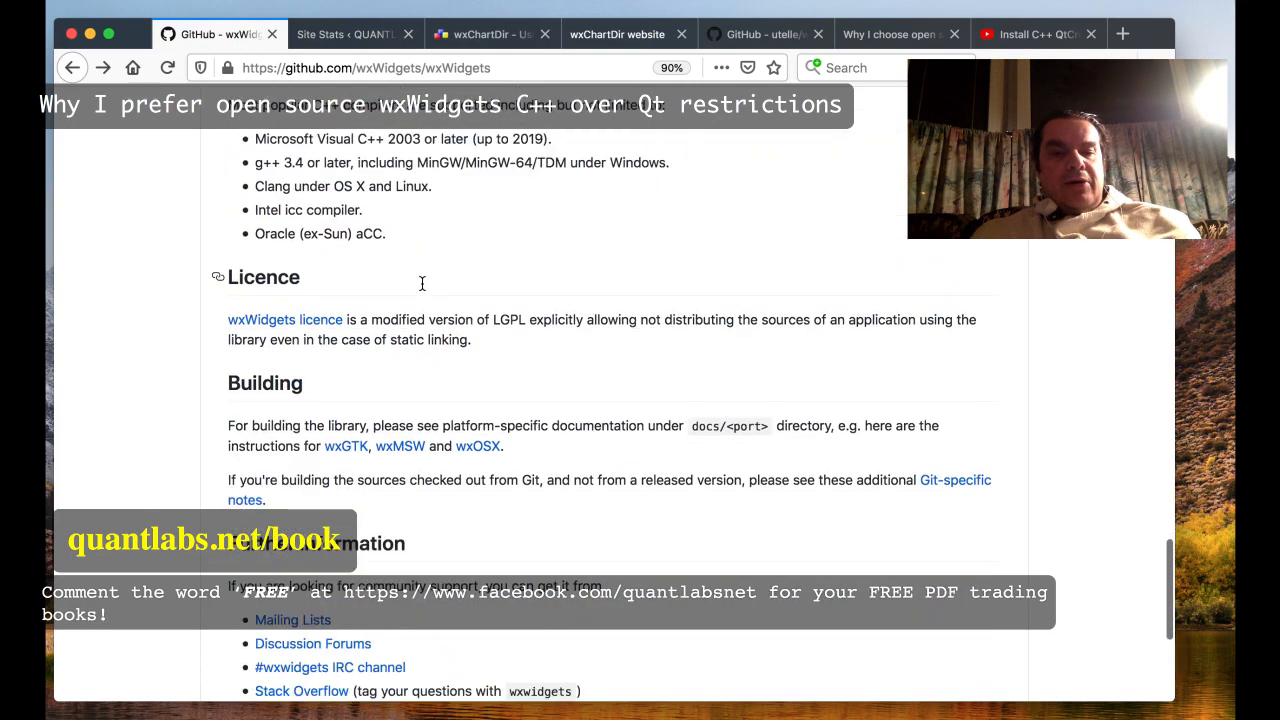
{"action": "scroll", "scroll_direction": "down", "scroll_amount": 3}
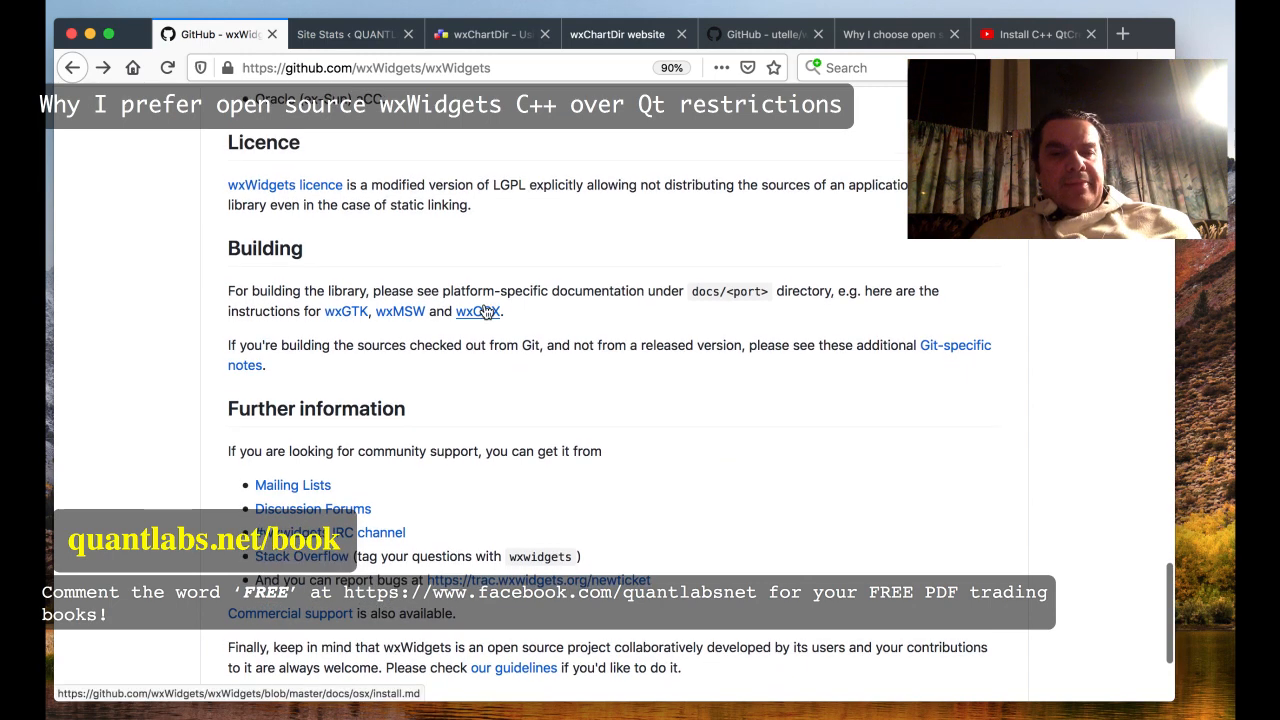
{"action": "right_click", "coordinate": [478, 312]}
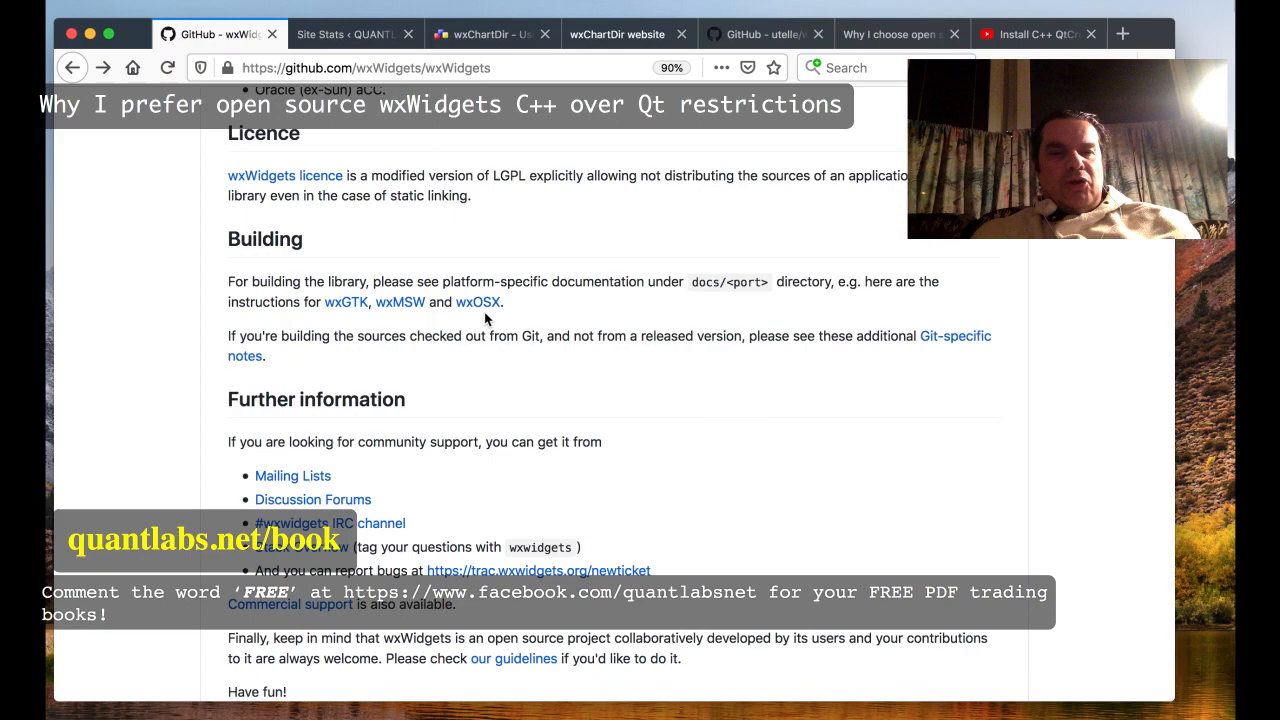
Detour to the Site Stats tab, return to the README and reopen the wxOSX link's context menu
{"action": "left_click", "coordinate": [348, 32]}
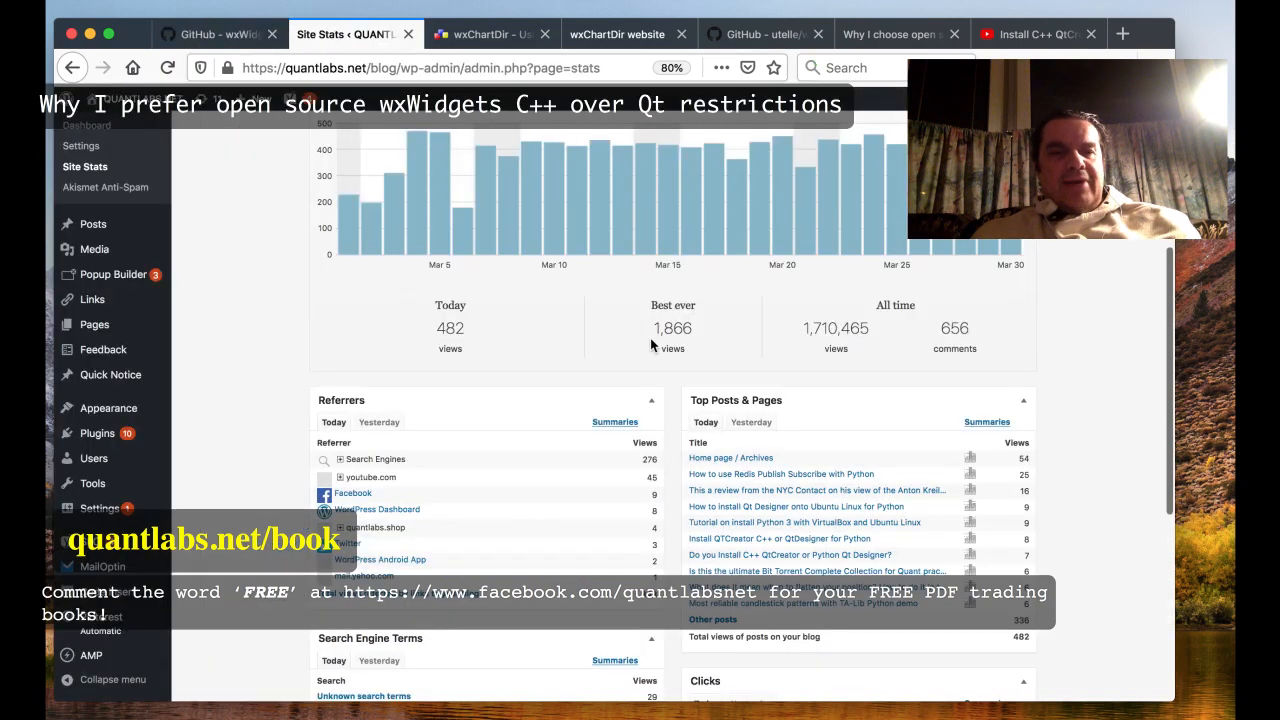
{"action": "left_click", "coordinate": [216, 32]}
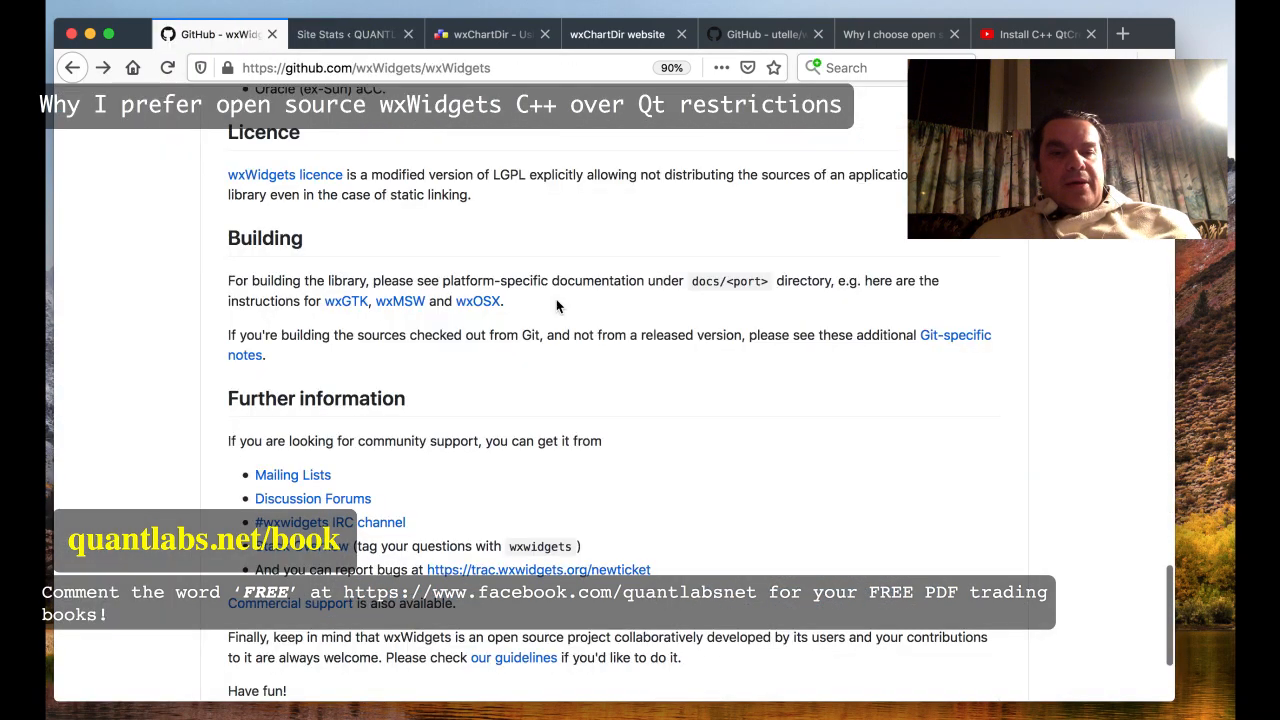
{"action": "right_click", "coordinate": [476, 300]}
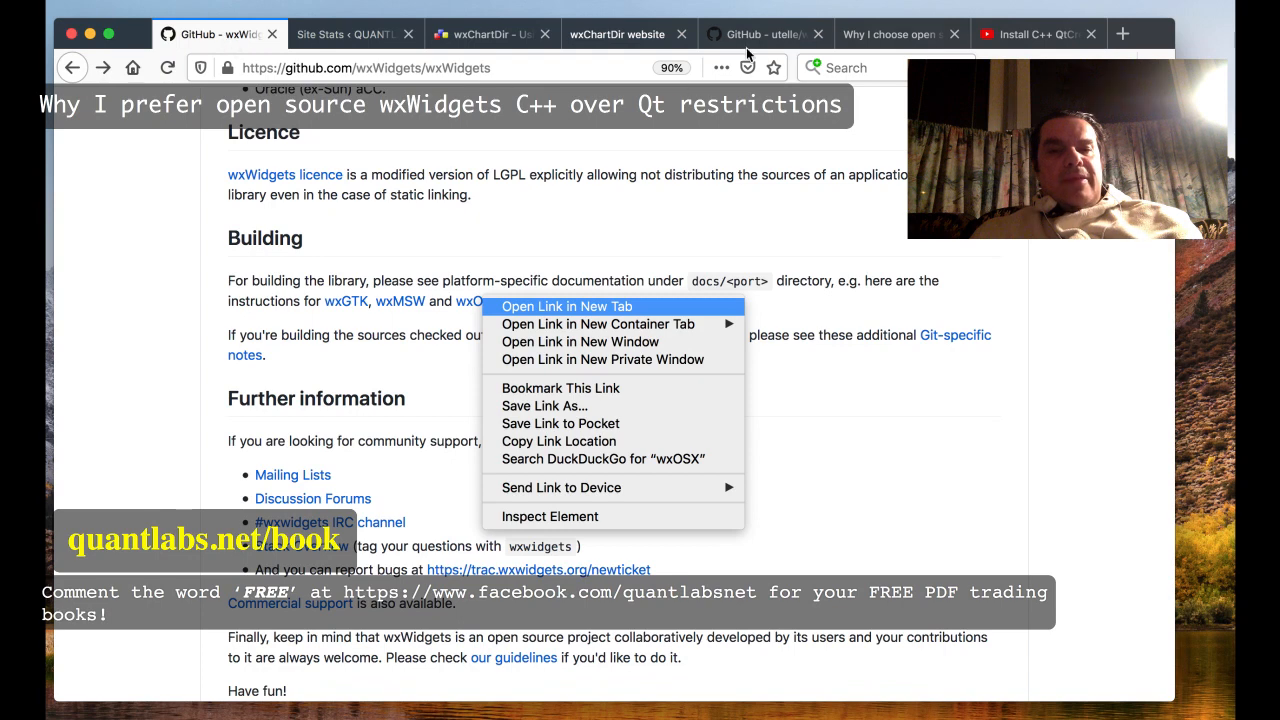
Open the wxOSX installation guide in a new tab and view its Xcode and configure steps
{"action": "left_click", "coordinate": [566, 306]}
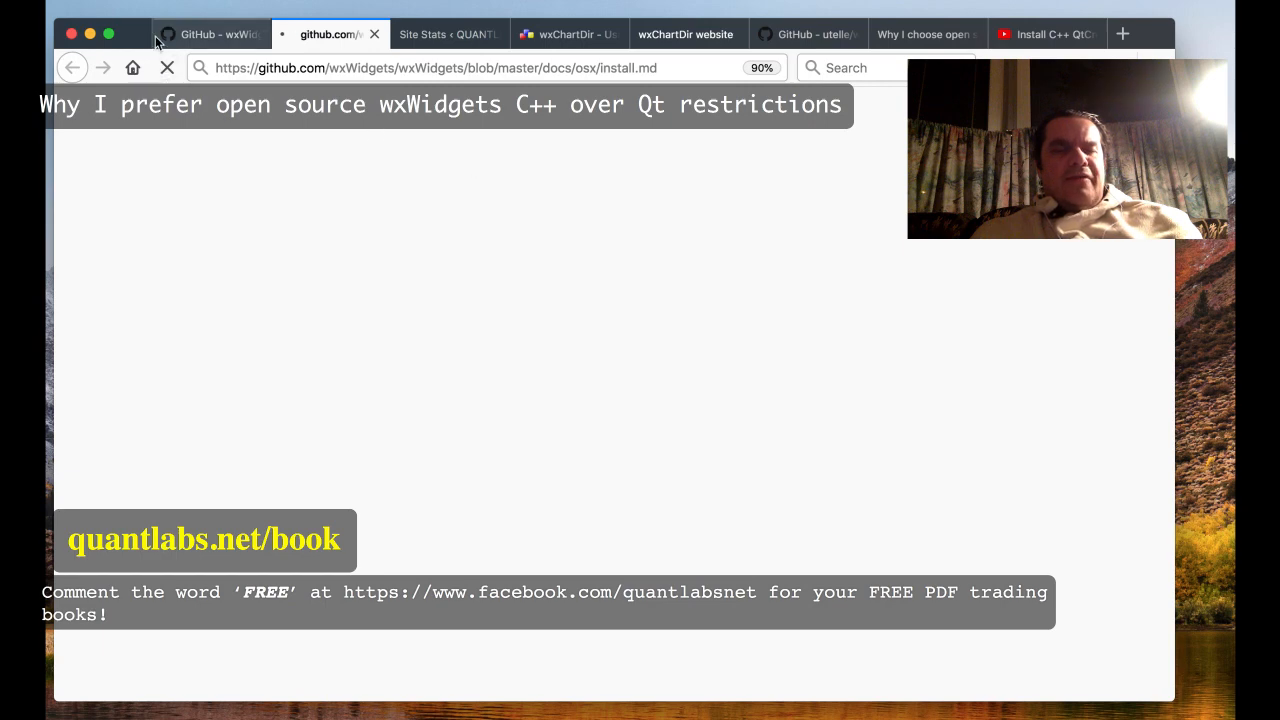
{"action": "left_click", "coordinate": [220, 32]}
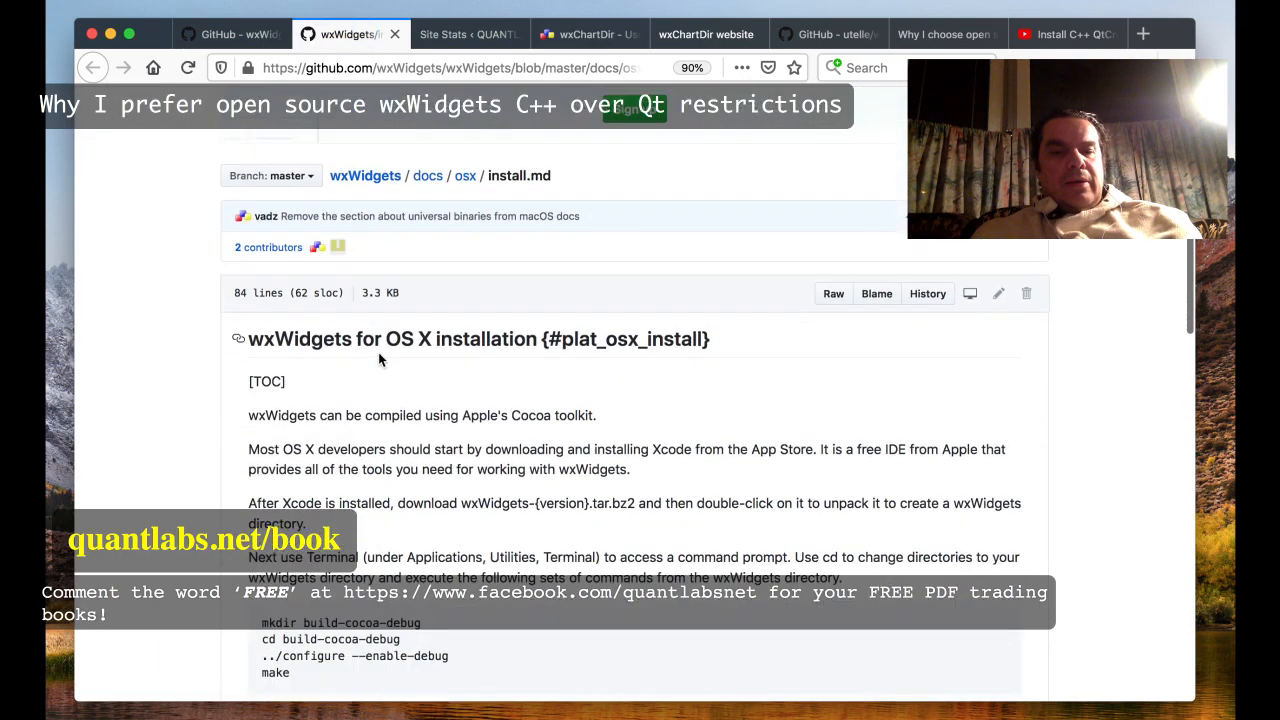
Select the whole configure-and-make command block, then highlight 'make' in the samples build command
{"action": "scroll", "scroll_direction": "down", "scroll_amount": 3}
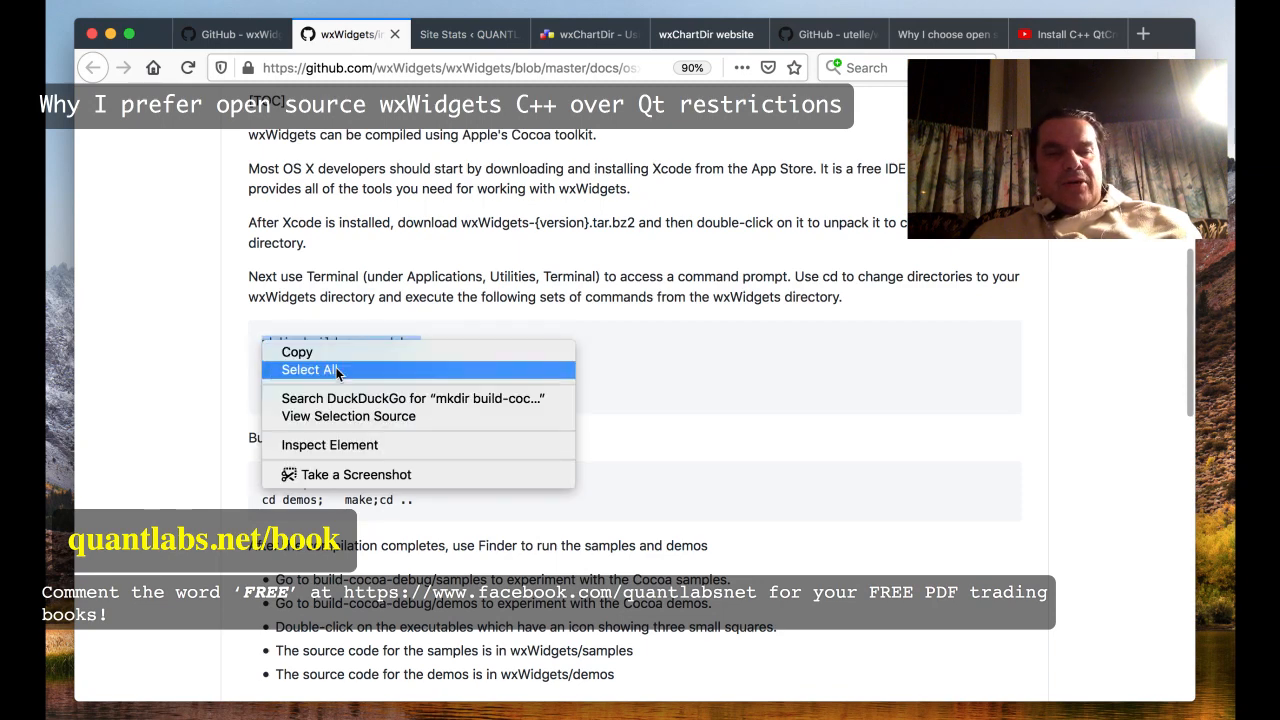
{"action": "left_click", "coordinate": [310, 368]}
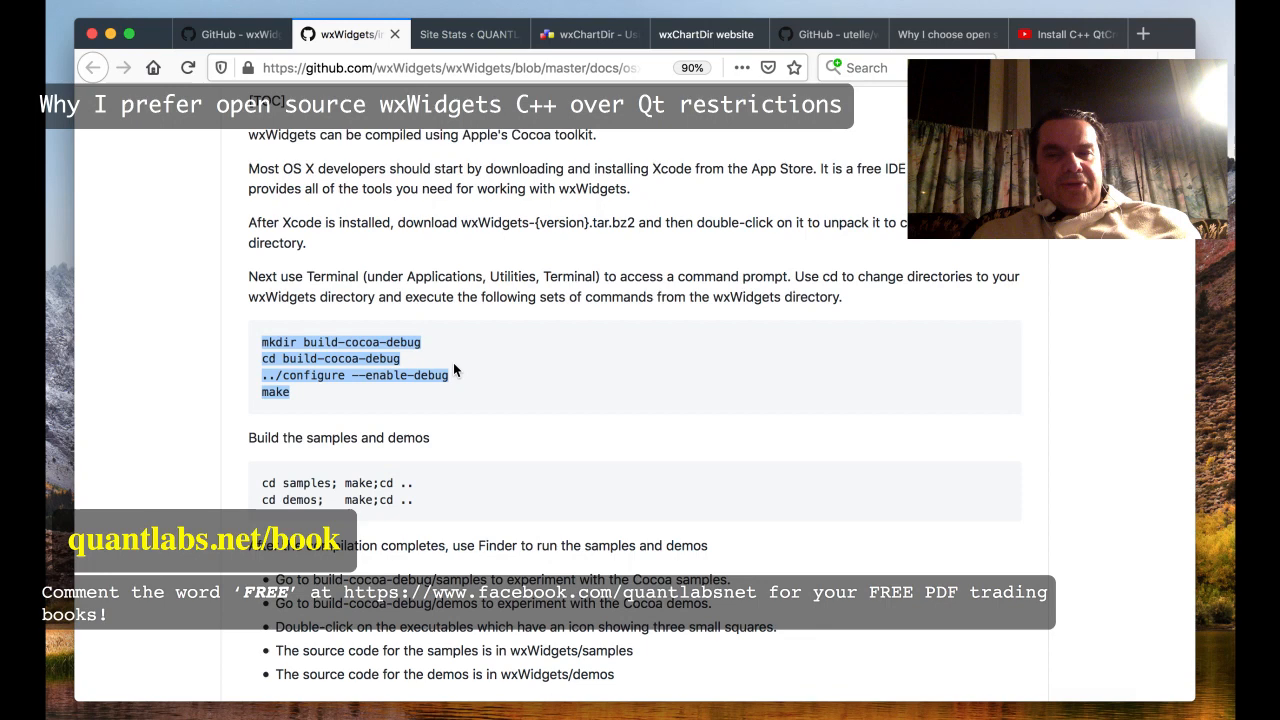
{"action": "mouse_move", "coordinate": [512, 378]}
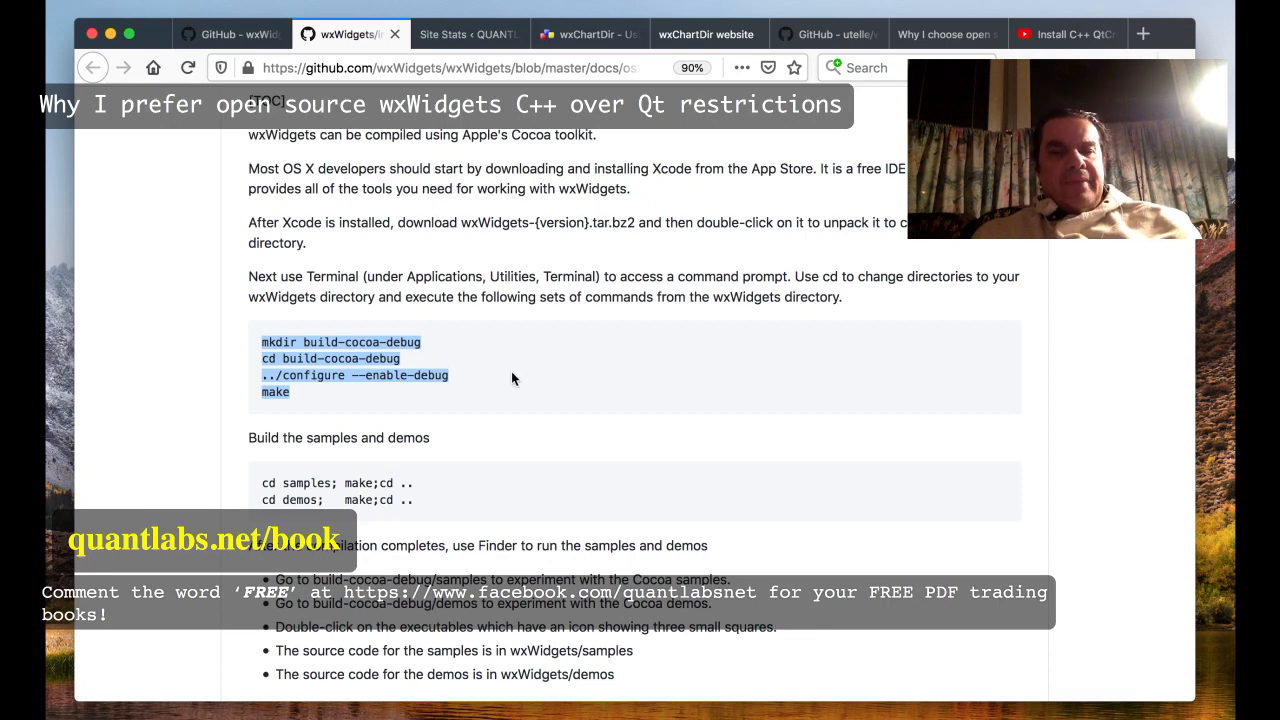
{"action": "scroll", "scroll_direction": "down", "scroll_amount": 3}
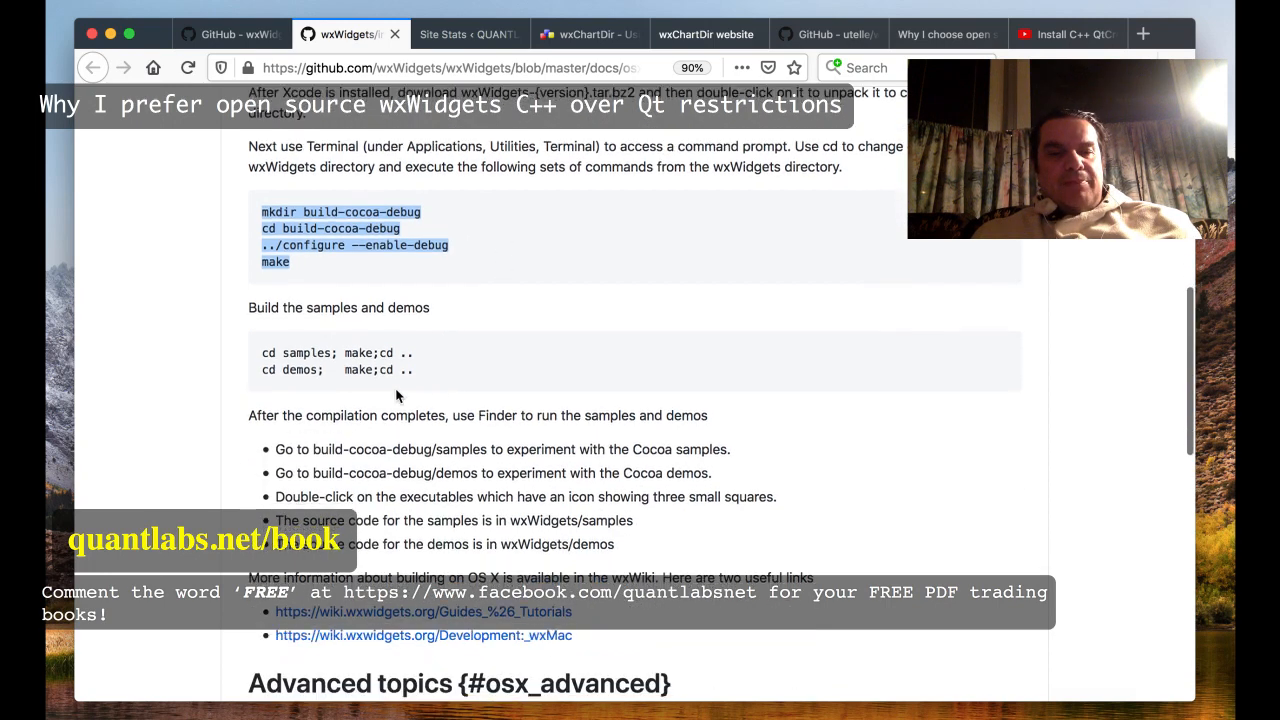
{"action": "double_click", "coordinate": [358, 352]}
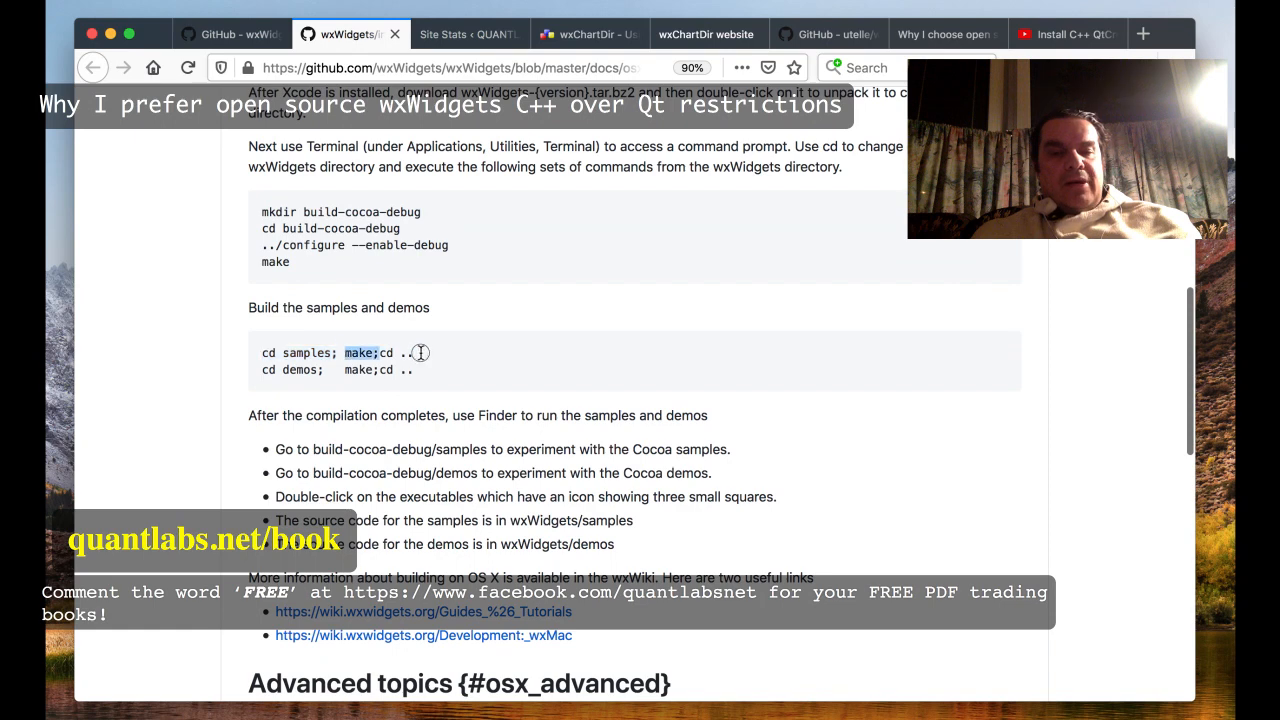
{"action": "scroll", "scroll_direction": "down", "scroll_amount": 3}
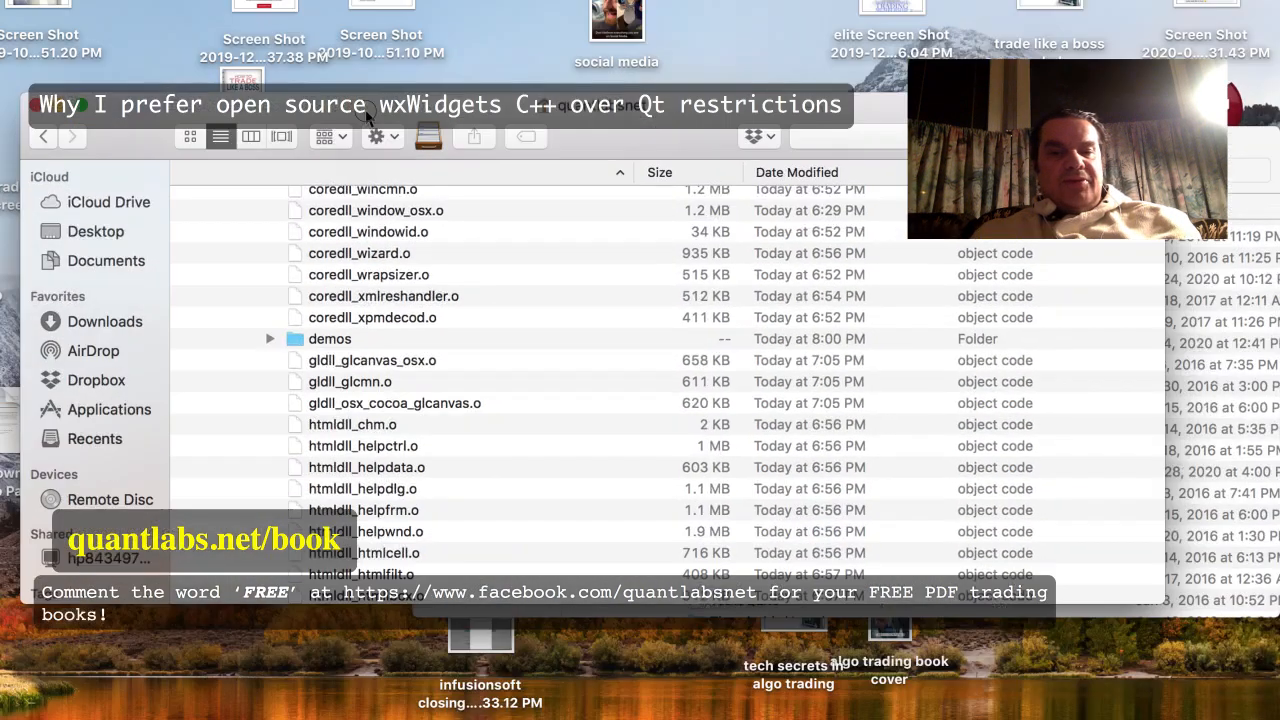
Expand demos > forty in Finder and launch the compiled forty application
{"action": "left_click", "coordinate": [270, 300]}
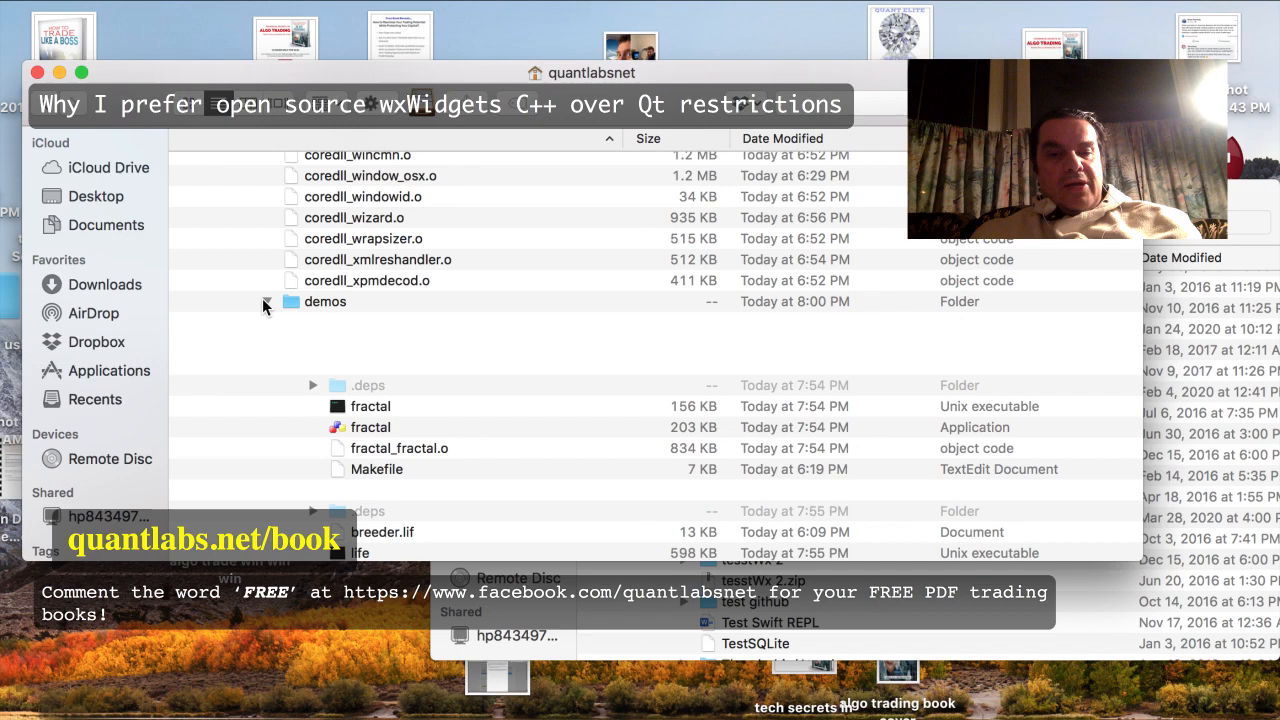
{"action": "left_click", "coordinate": [268, 304]}
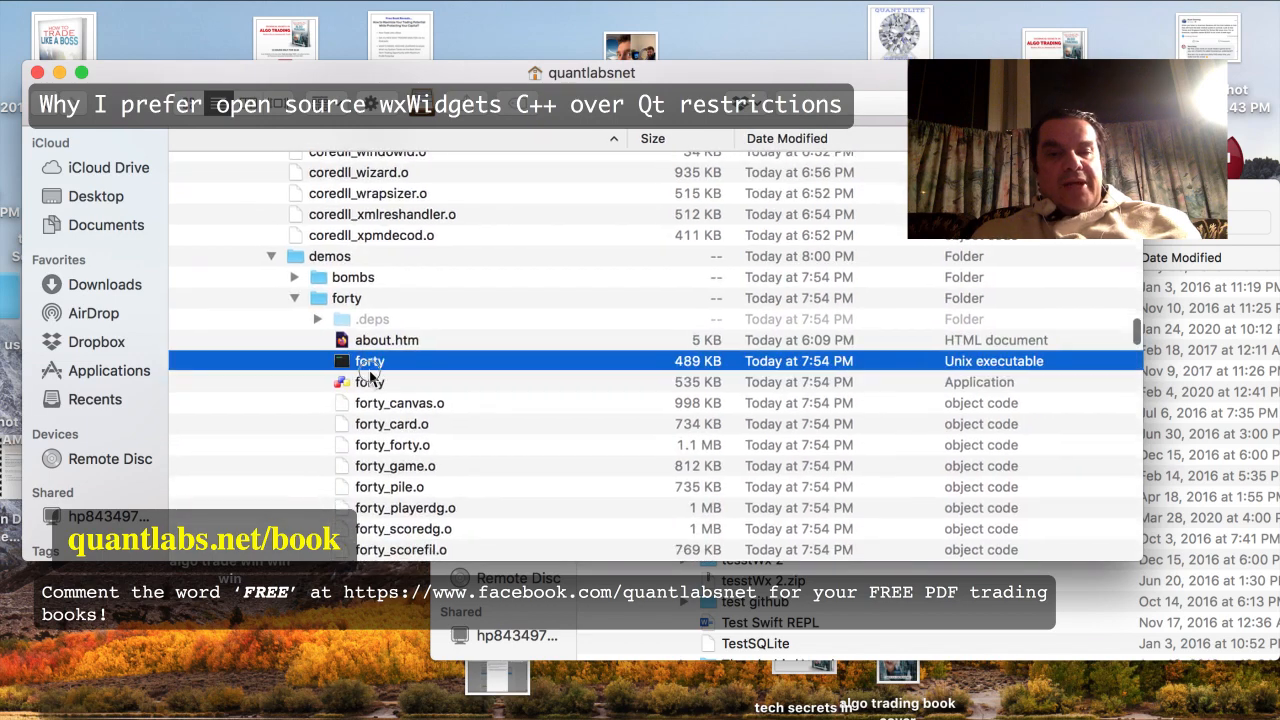
{"action": "left_click", "coordinate": [370, 382]}
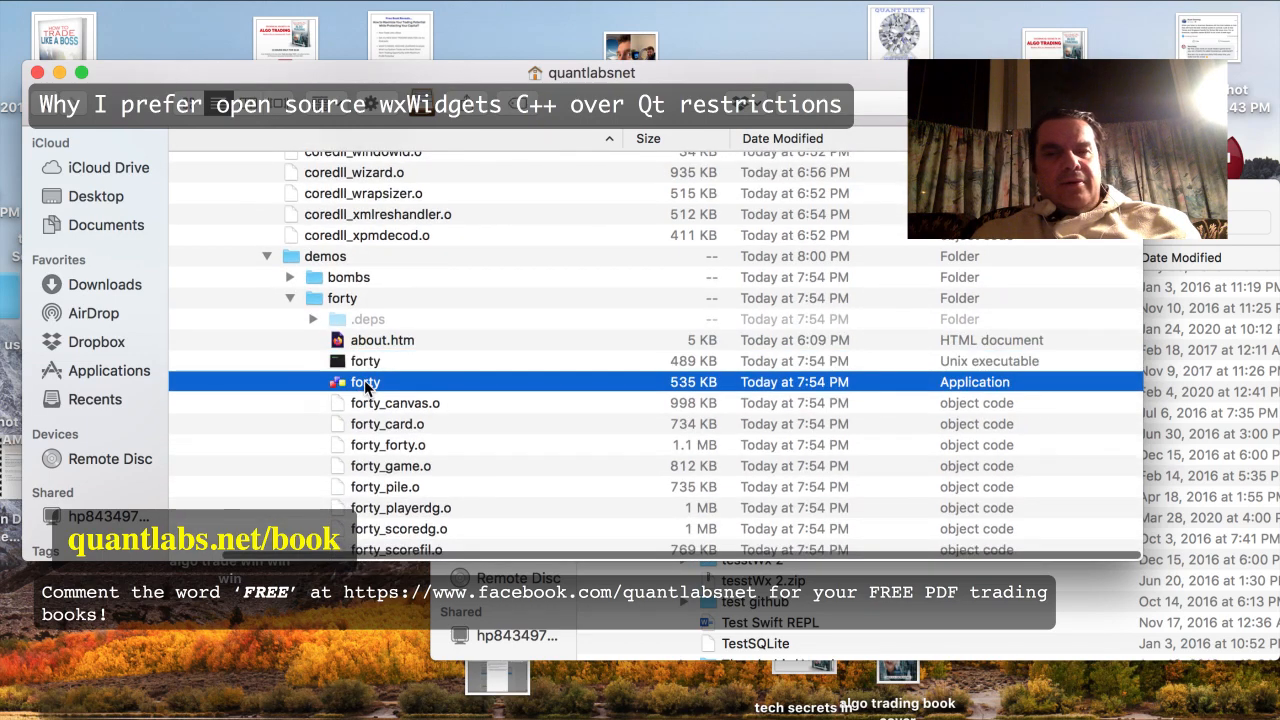
{"action": "mouse_move", "coordinate": [648, 252]}
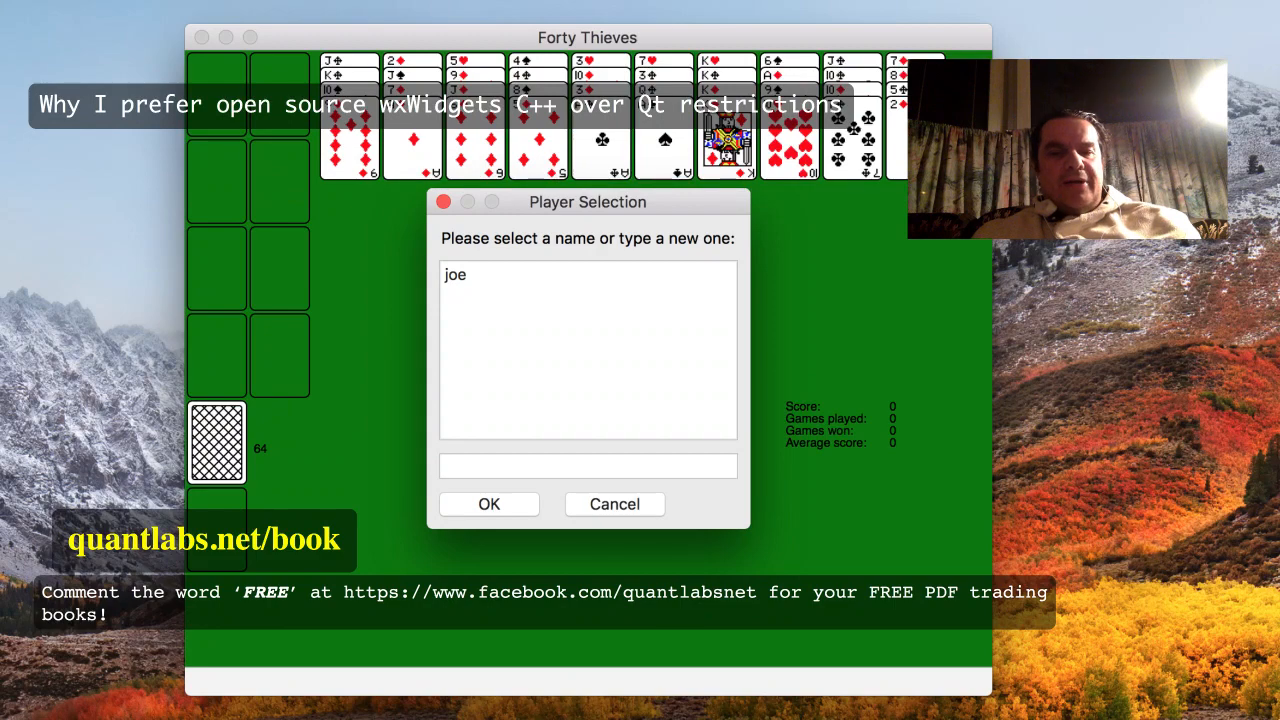
Dismiss the 'Please enter your name' alerts, start Forty Thieves as the listed player, then quit back to Finder
{"action": "left_click", "coordinate": [488, 504]}
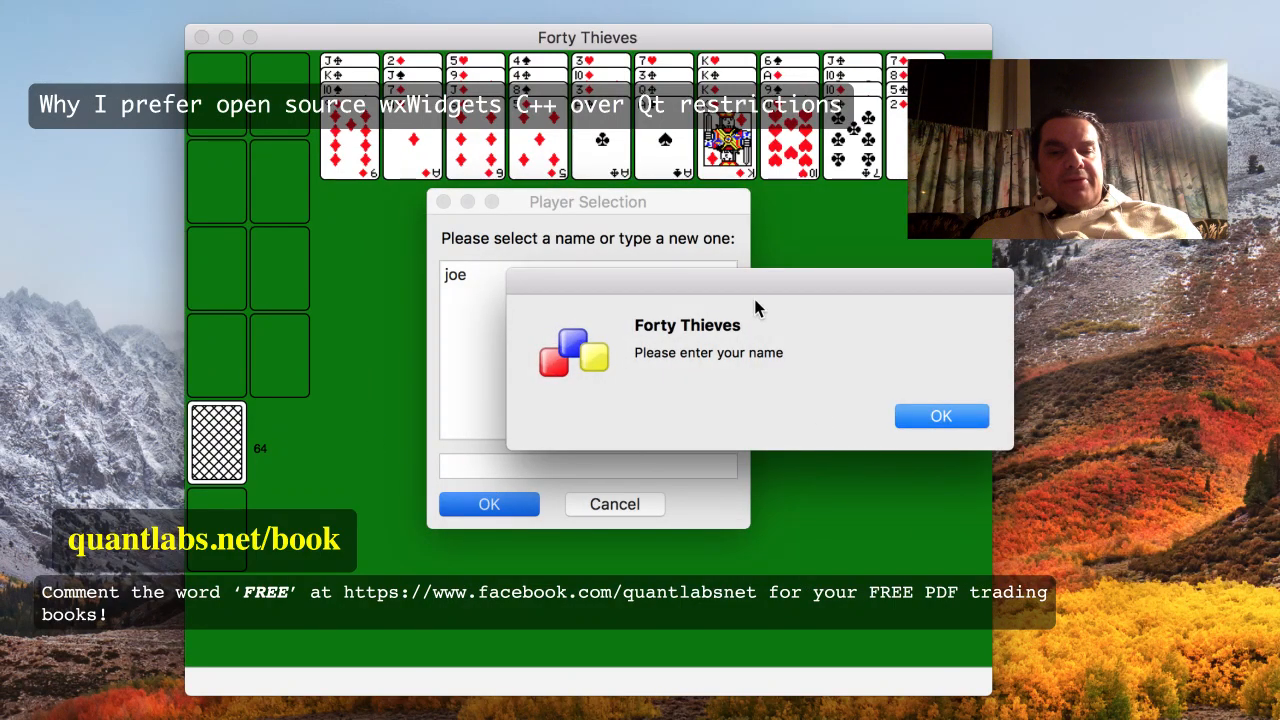
{"action": "left_click", "coordinate": [940, 416]}
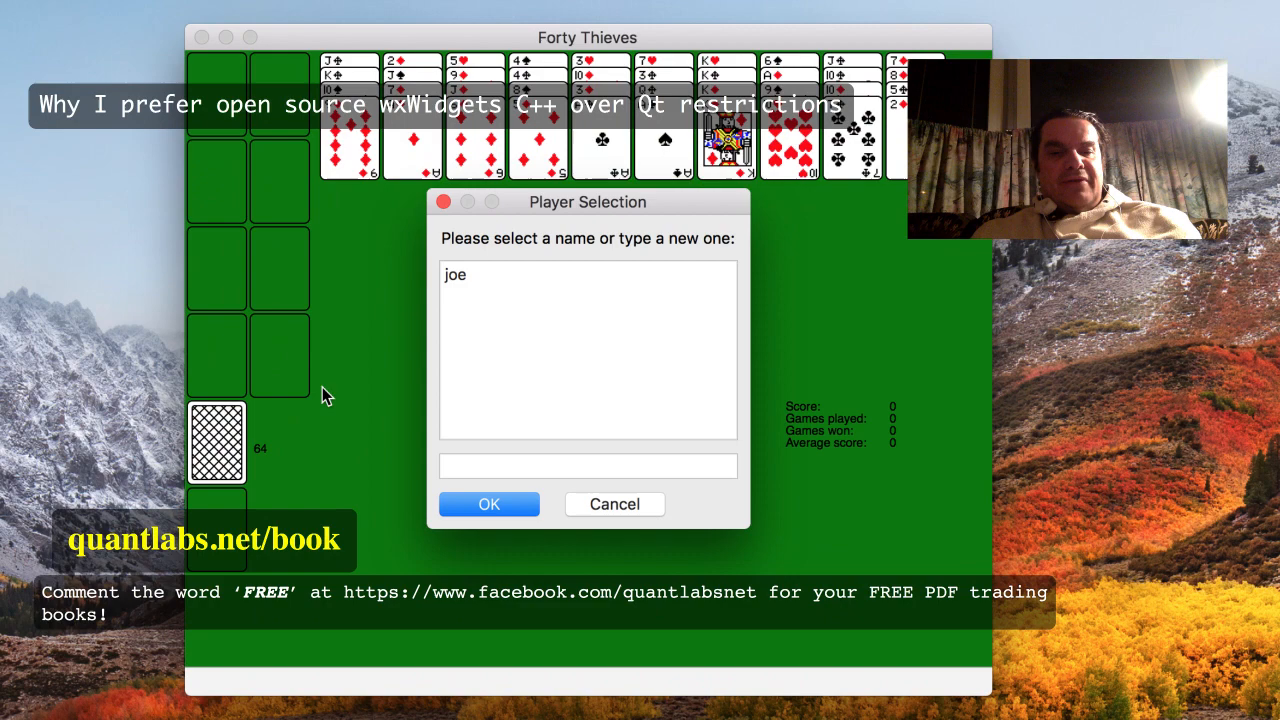
{"action": "left_click", "coordinate": [488, 504]}
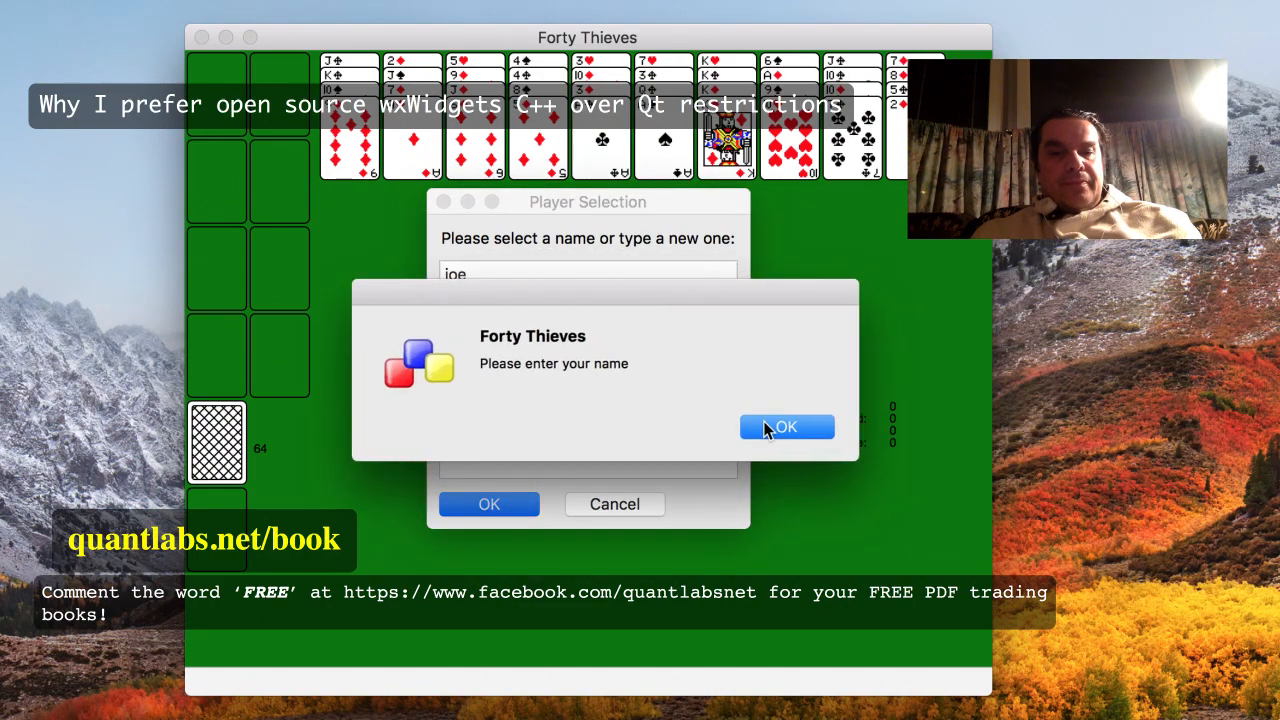
{"action": "left_click", "coordinate": [786, 428]}
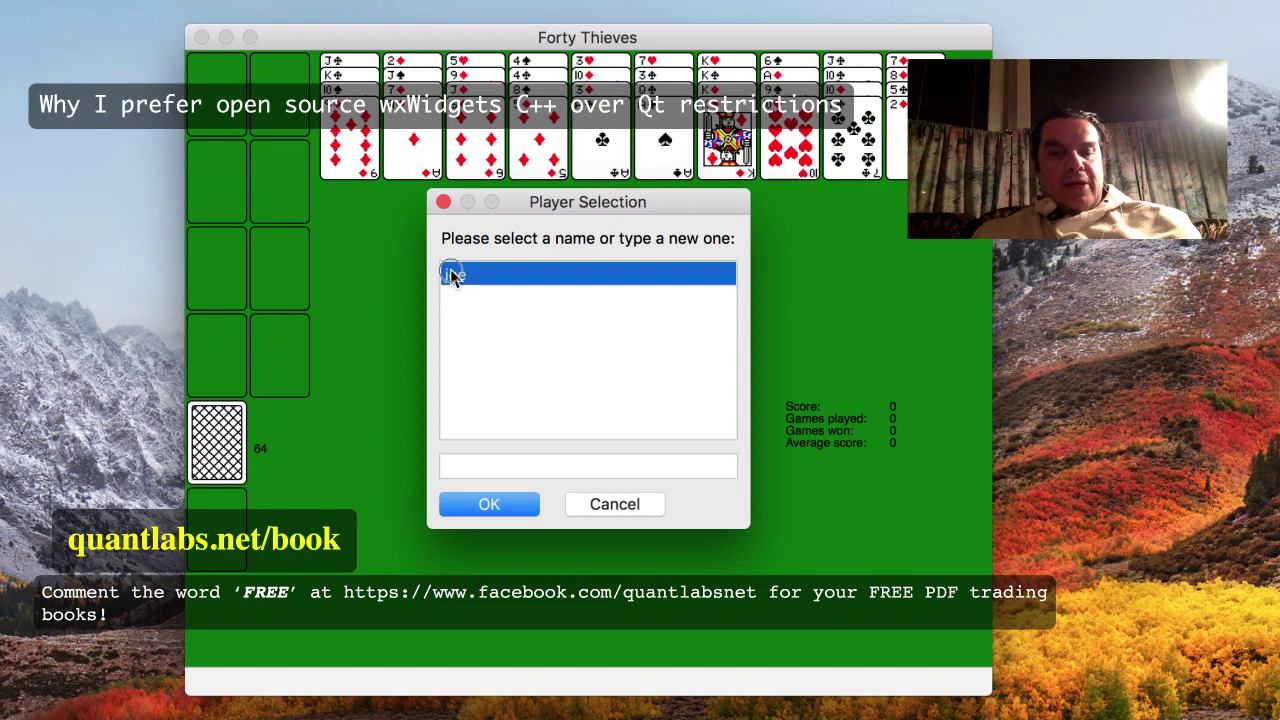
{"action": "left_click", "coordinate": [488, 504]}
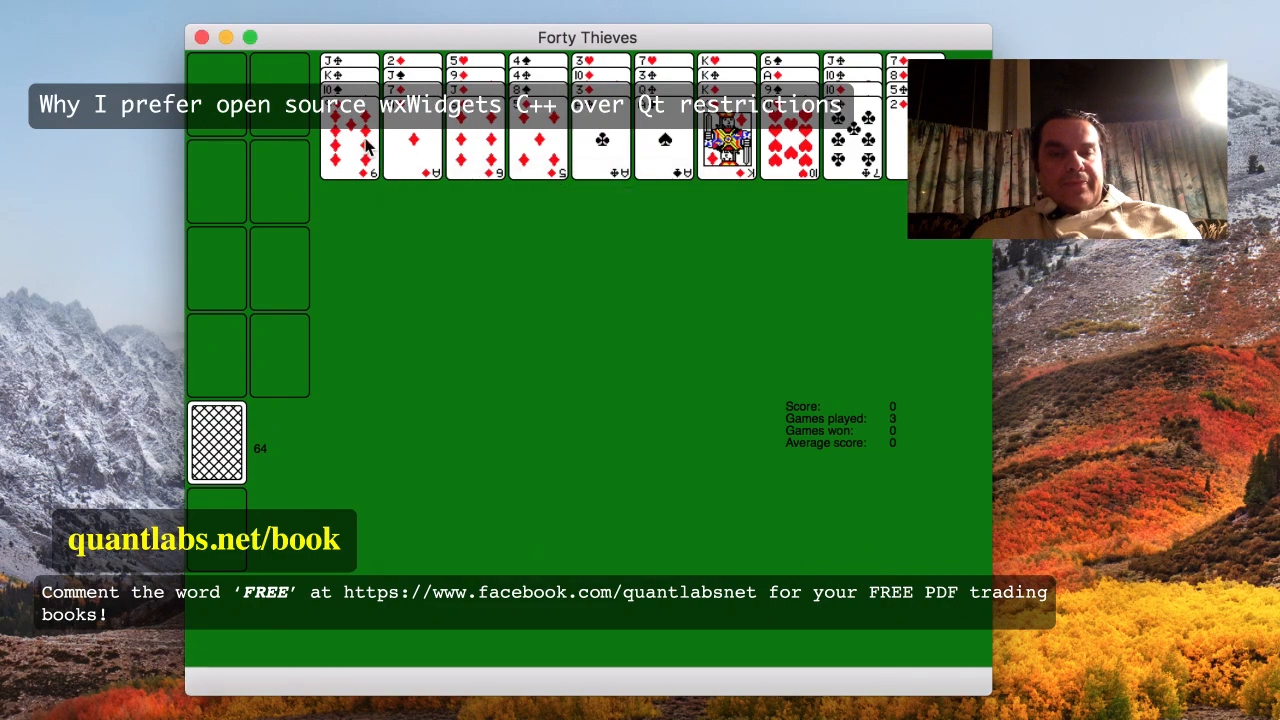
{"action": "left_click", "coordinate": [216, 442]}
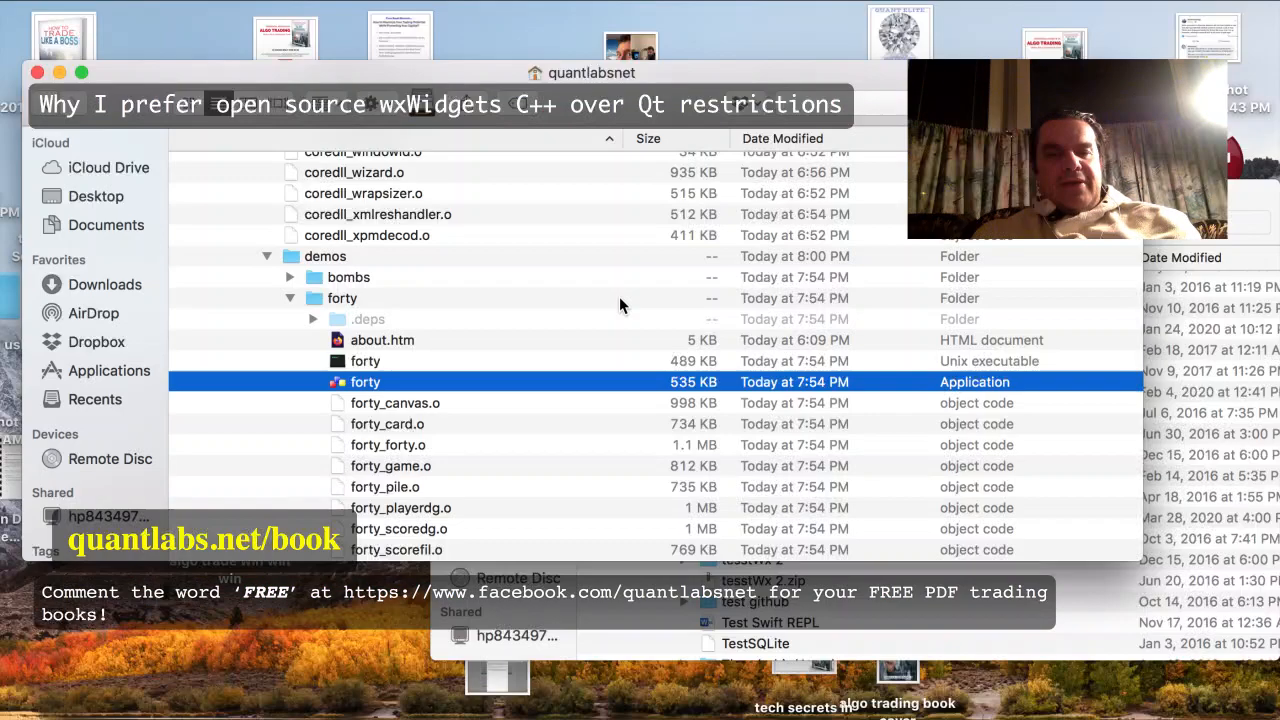
Scroll to demos > fractal in Finder and launch the compiled fractal application
{"action": "scroll", "scroll_direction": "up", "scroll_amount": 3}
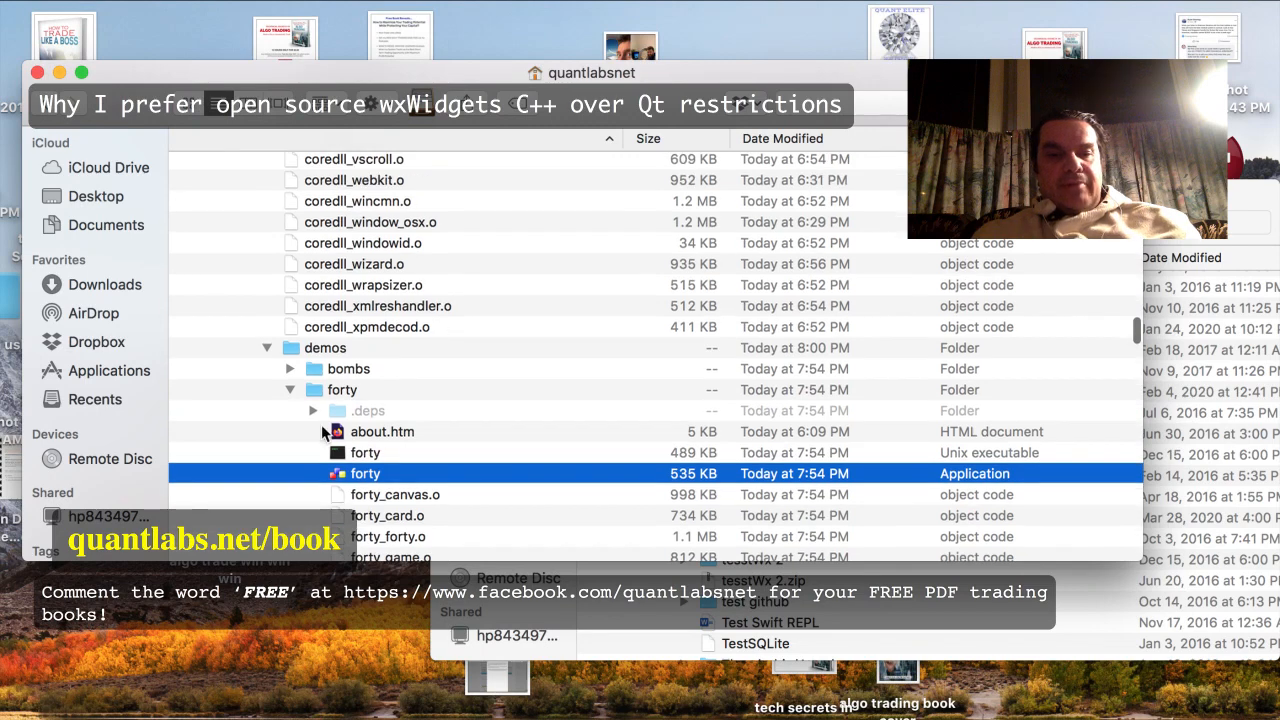
{"action": "scroll", "scroll_direction": "down", "scroll_amount": 3}
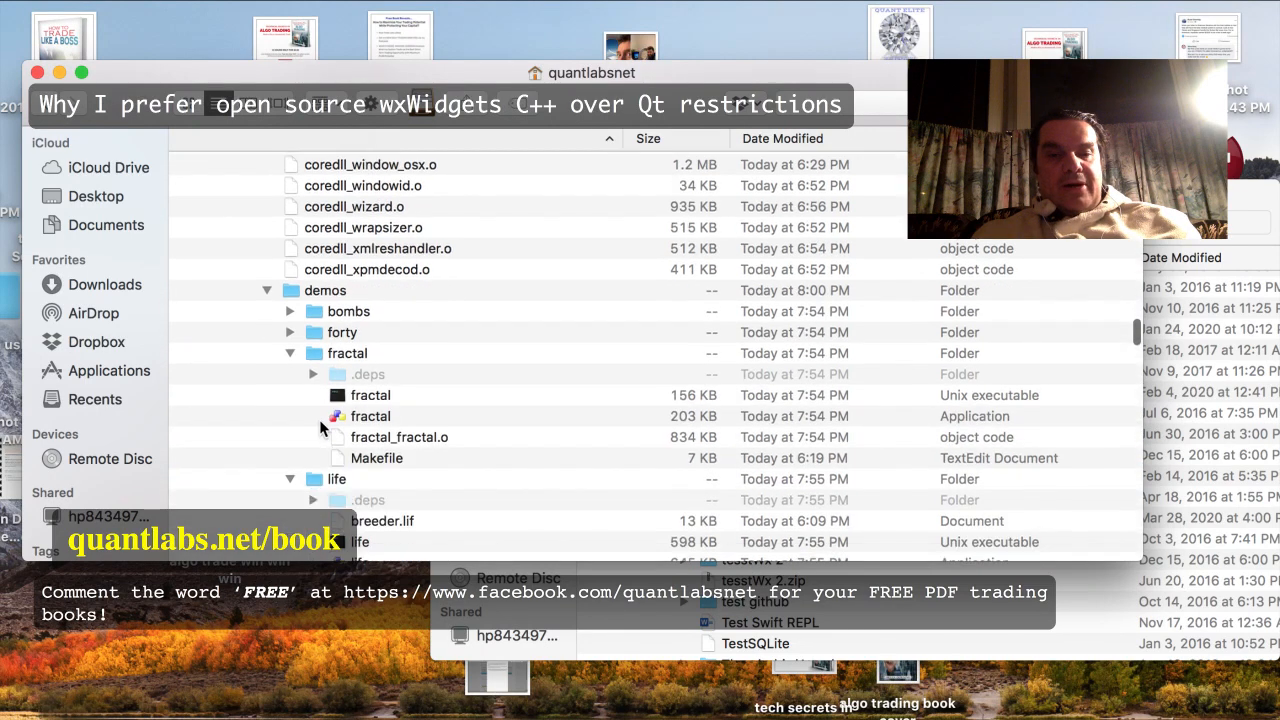
{"action": "scroll", "scroll_direction": "down", "scroll_amount": 3}
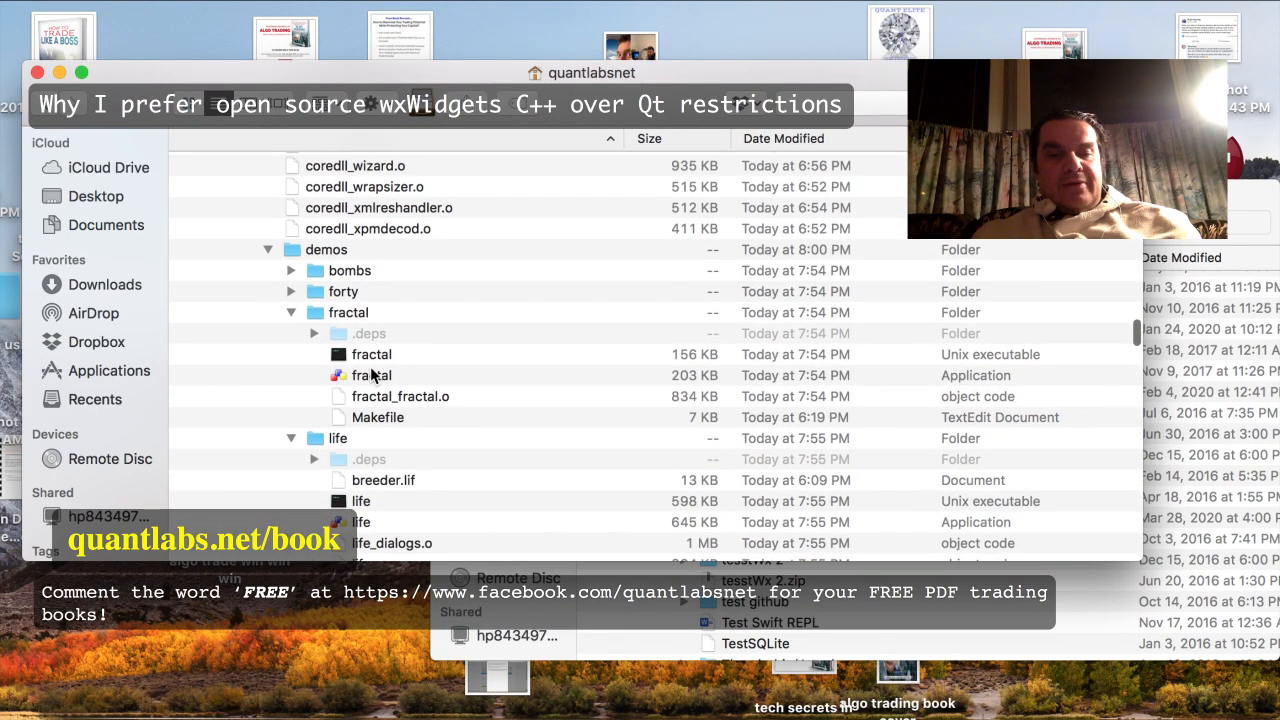
{"action": "left_click", "coordinate": [372, 376]}
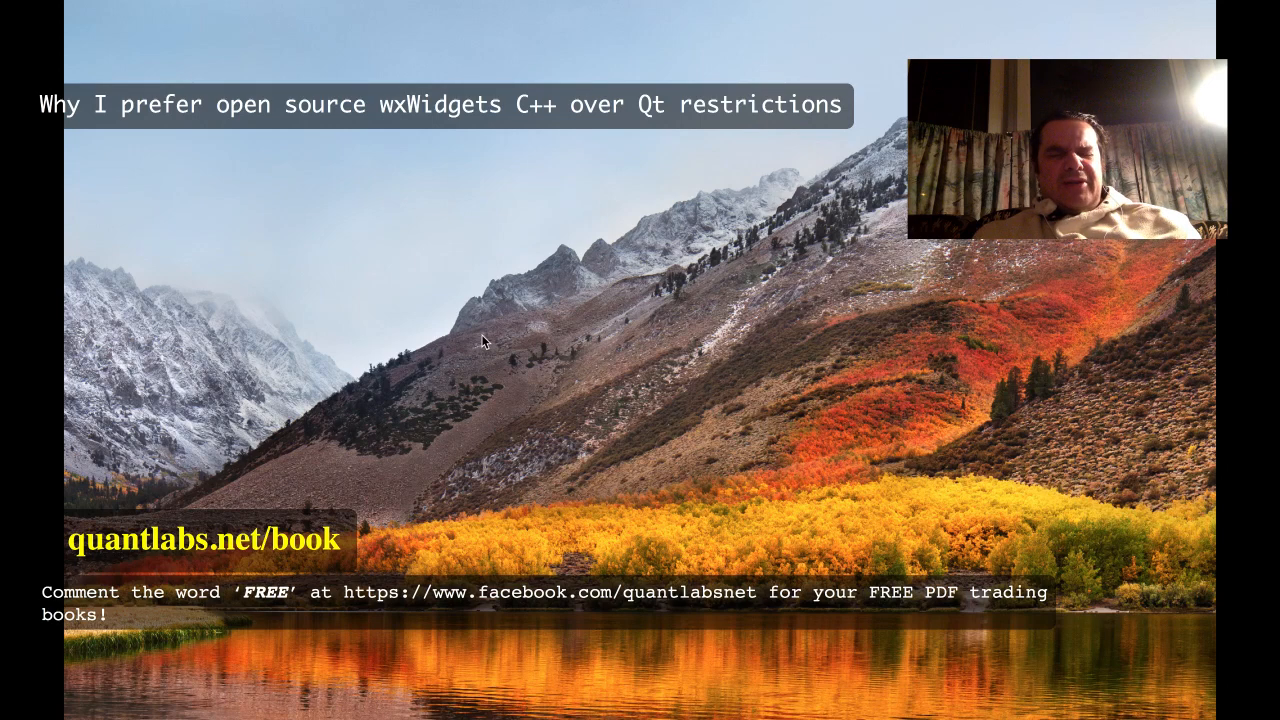
{"action": "mouse_move", "coordinate": [362, 332]}
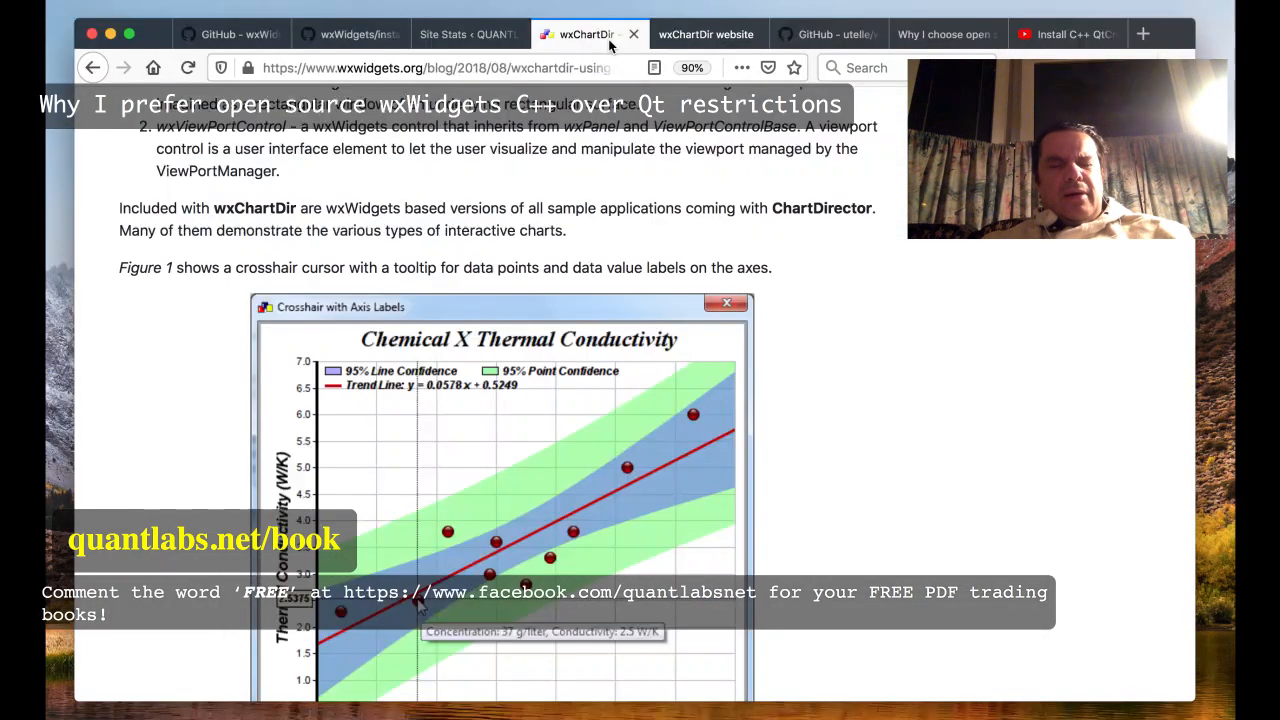
Scroll the wxChartDir post past Figures 1 and 2, then switch to the utelle/wxchartdir GitHub page
{"action": "scroll", "scroll_direction": "down", "scroll_amount": 3}
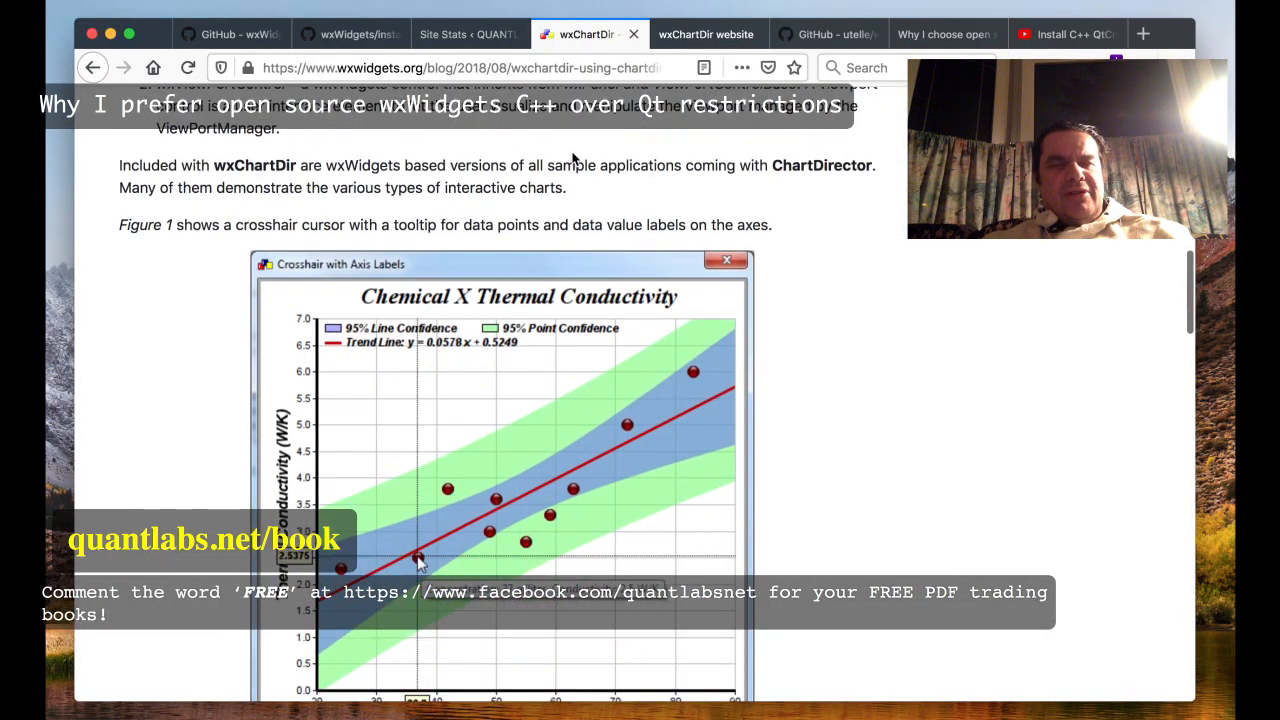
{"action": "scroll", "scroll_direction": "down", "scroll_amount": 3}
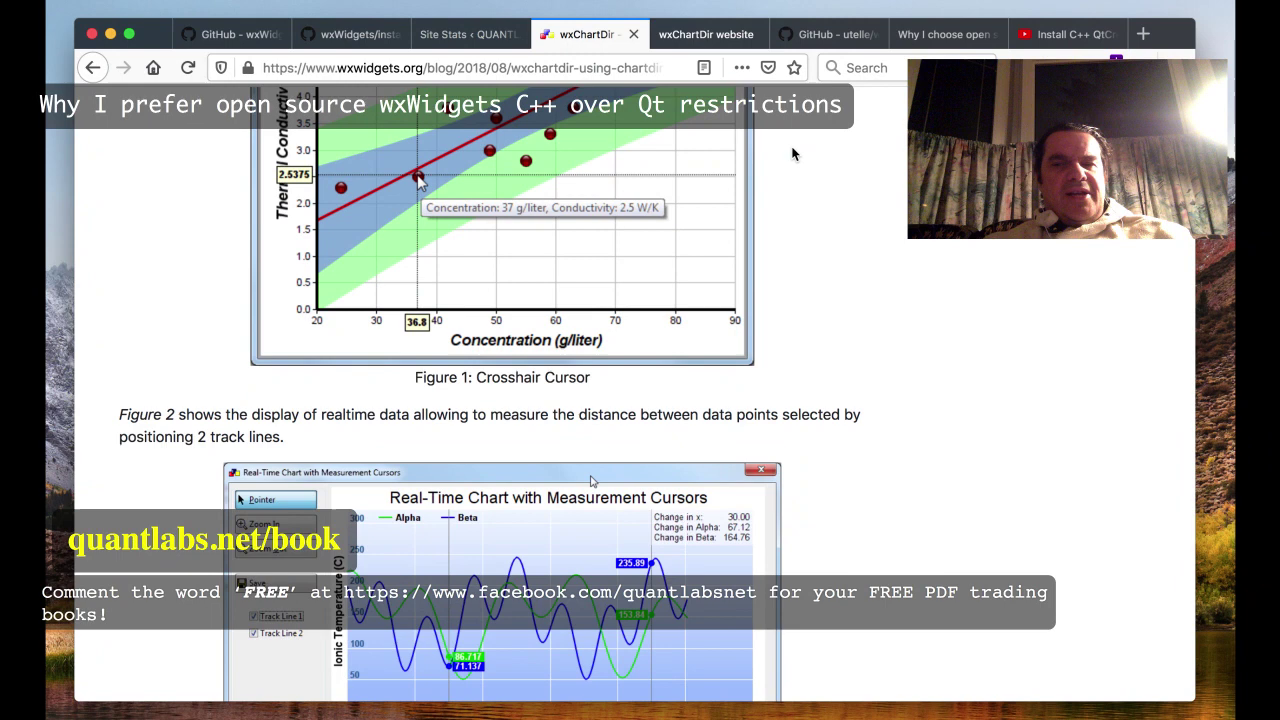
{"action": "mouse_move", "coordinate": [718, 154]}
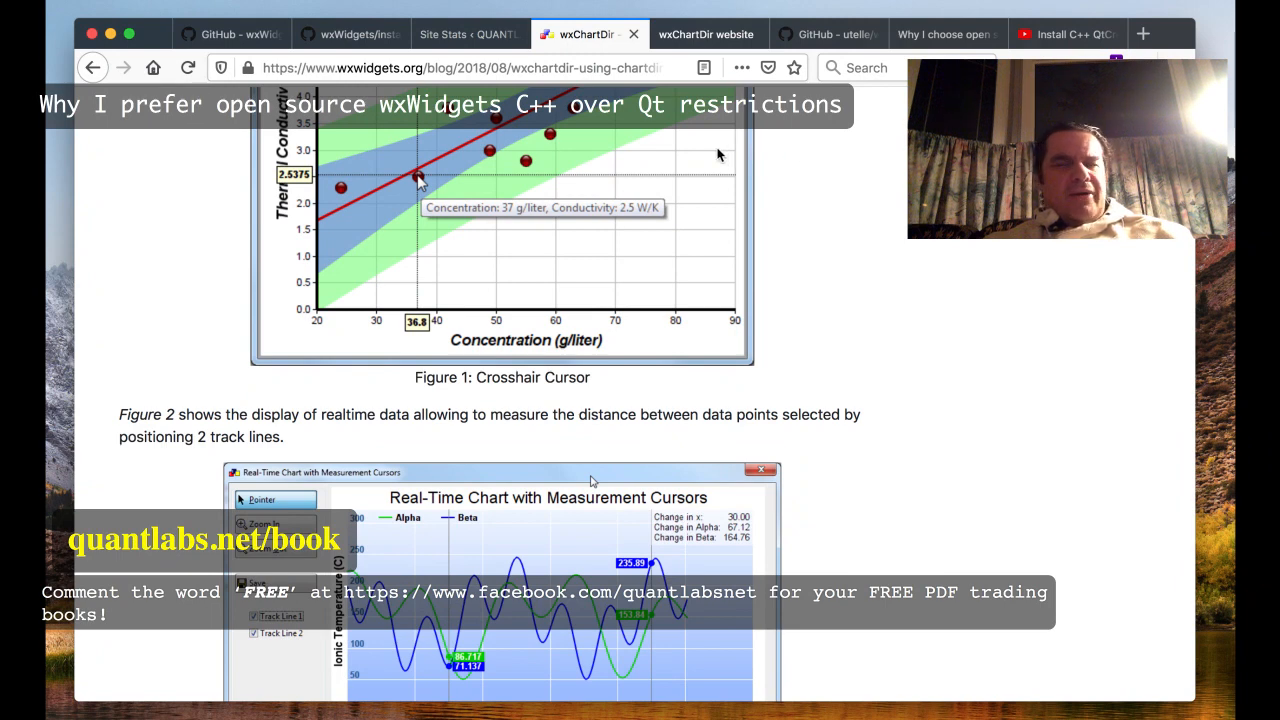
{"action": "mouse_move", "coordinate": [846, 200]}
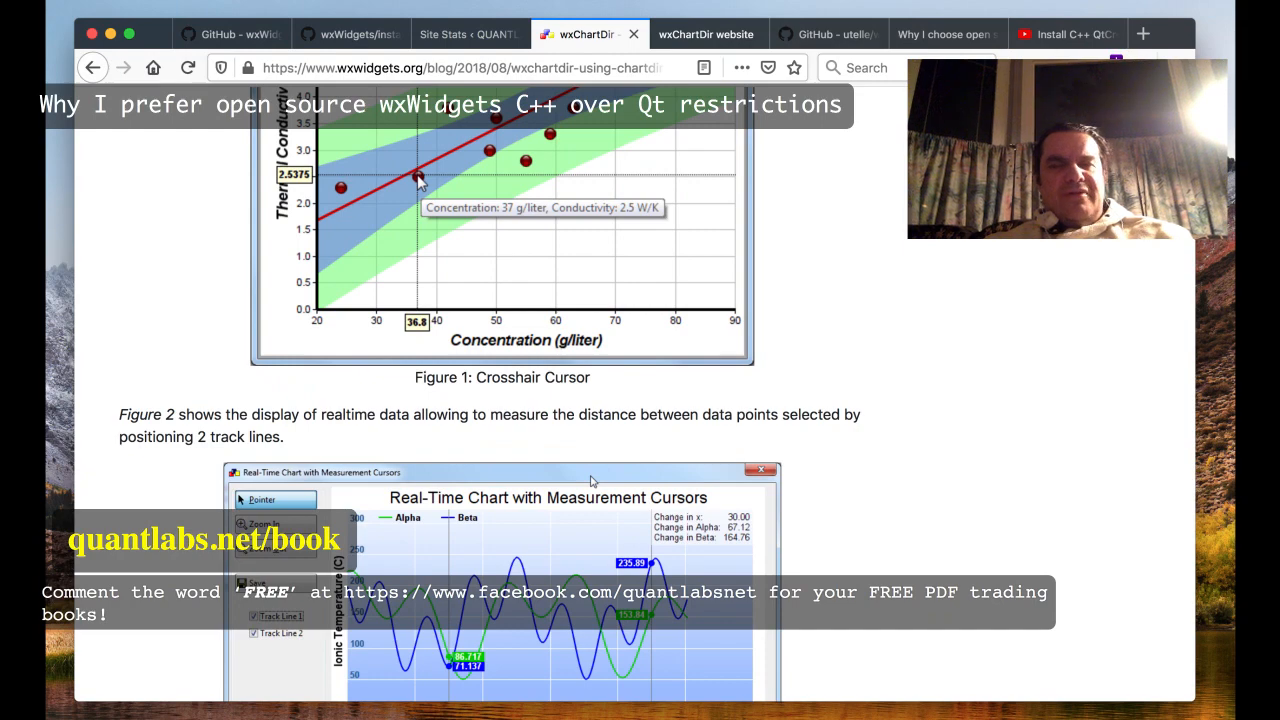
{"action": "mouse_move", "coordinate": [772, 172]}
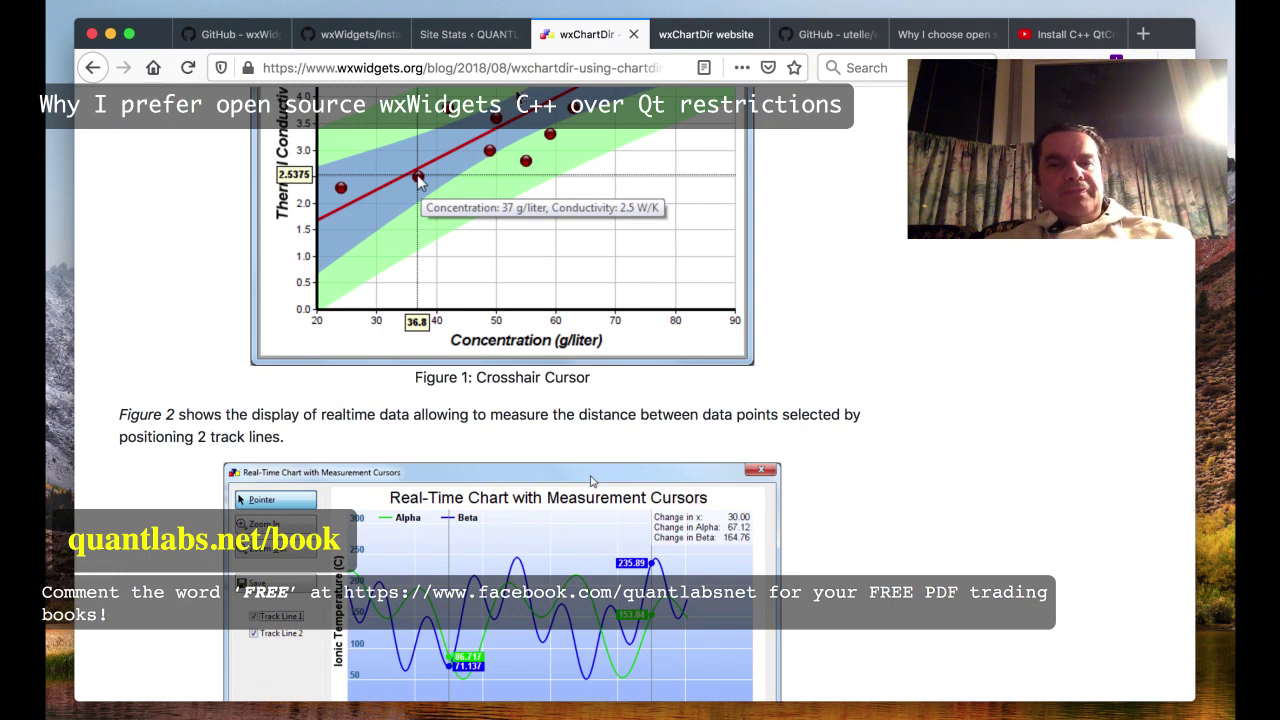
{"action": "mouse_move", "coordinate": [468, 34]}
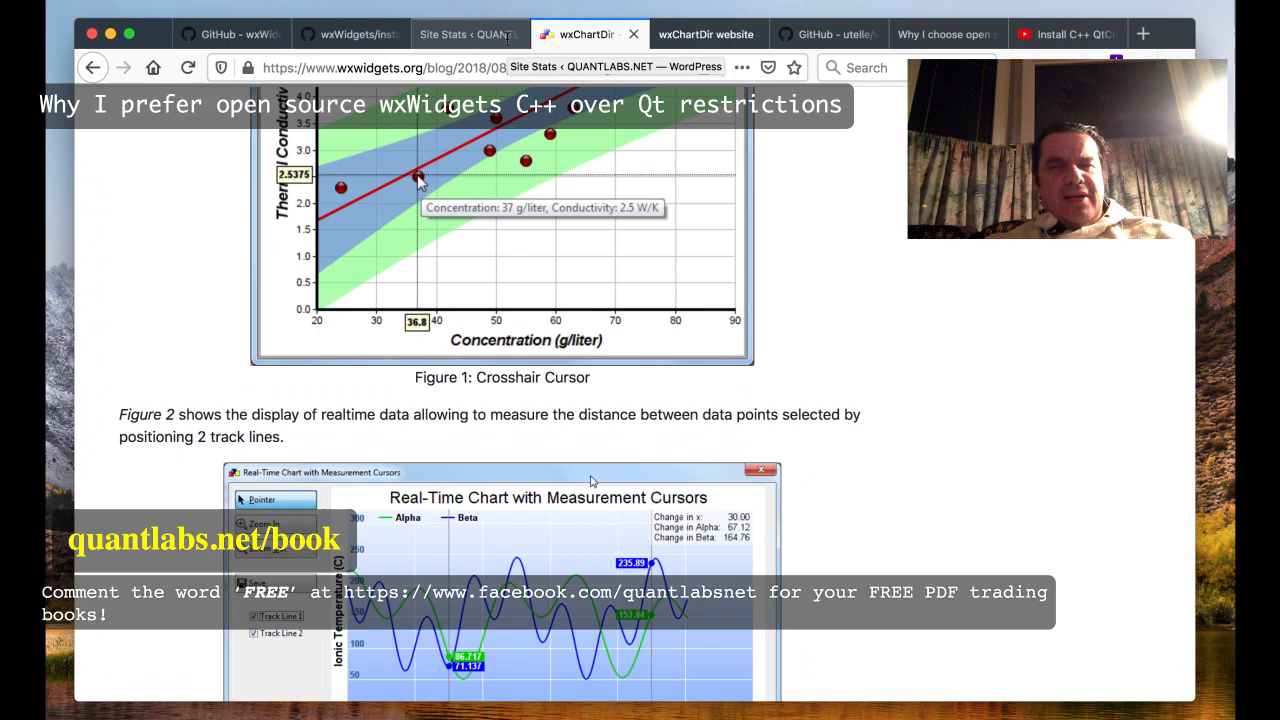
{"action": "scroll", "scroll_direction": "up", "scroll_amount": 3}
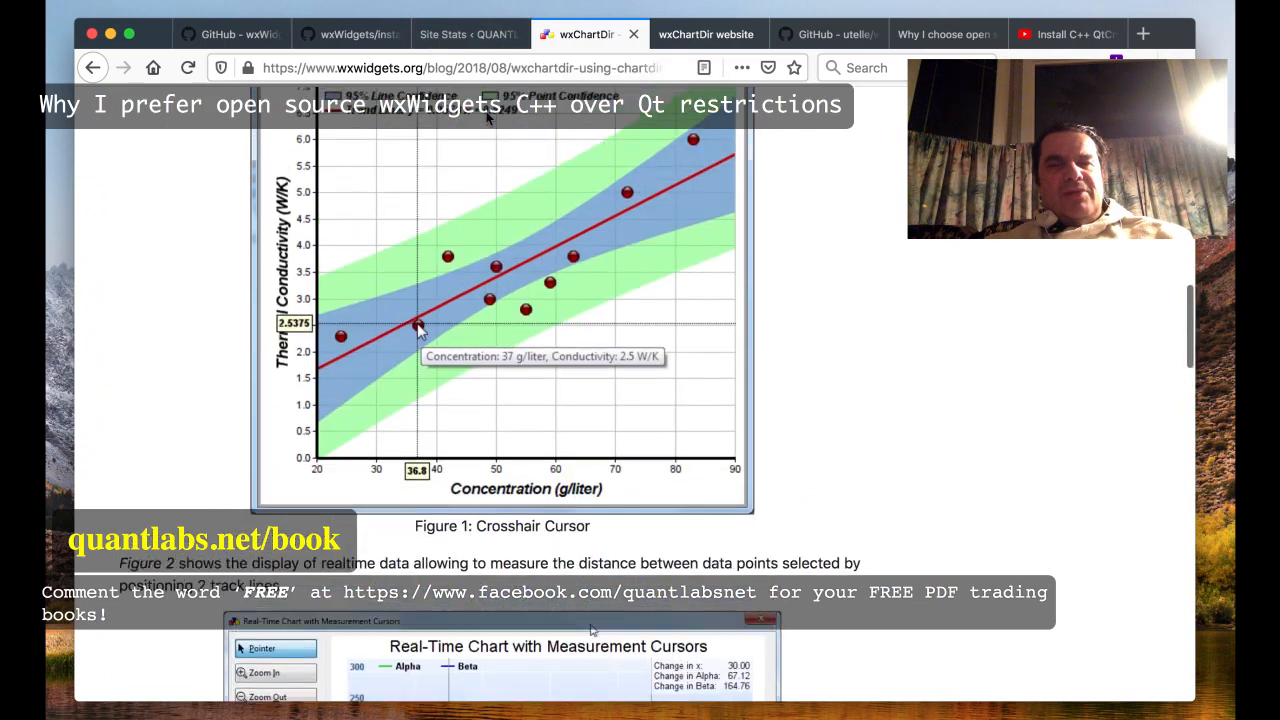
{"action": "scroll", "scroll_direction": "up", "scroll_amount": 3}
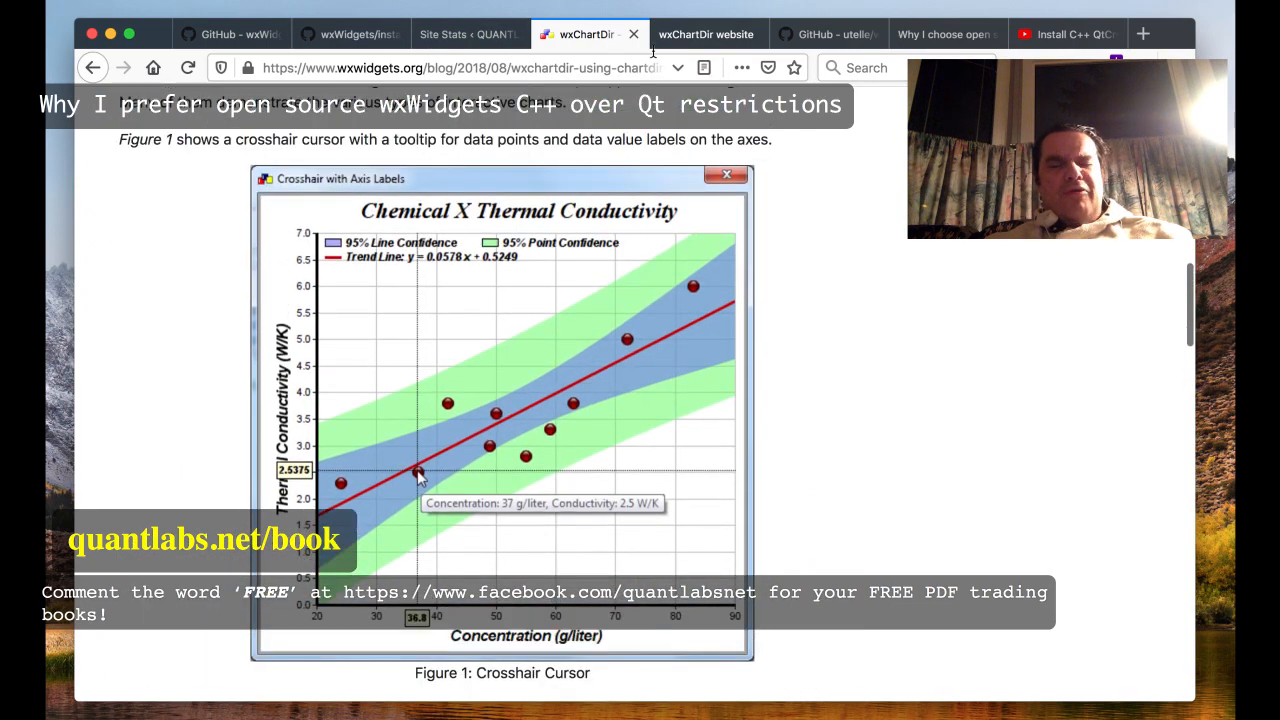
{"action": "left_click", "coordinate": [828, 32]}
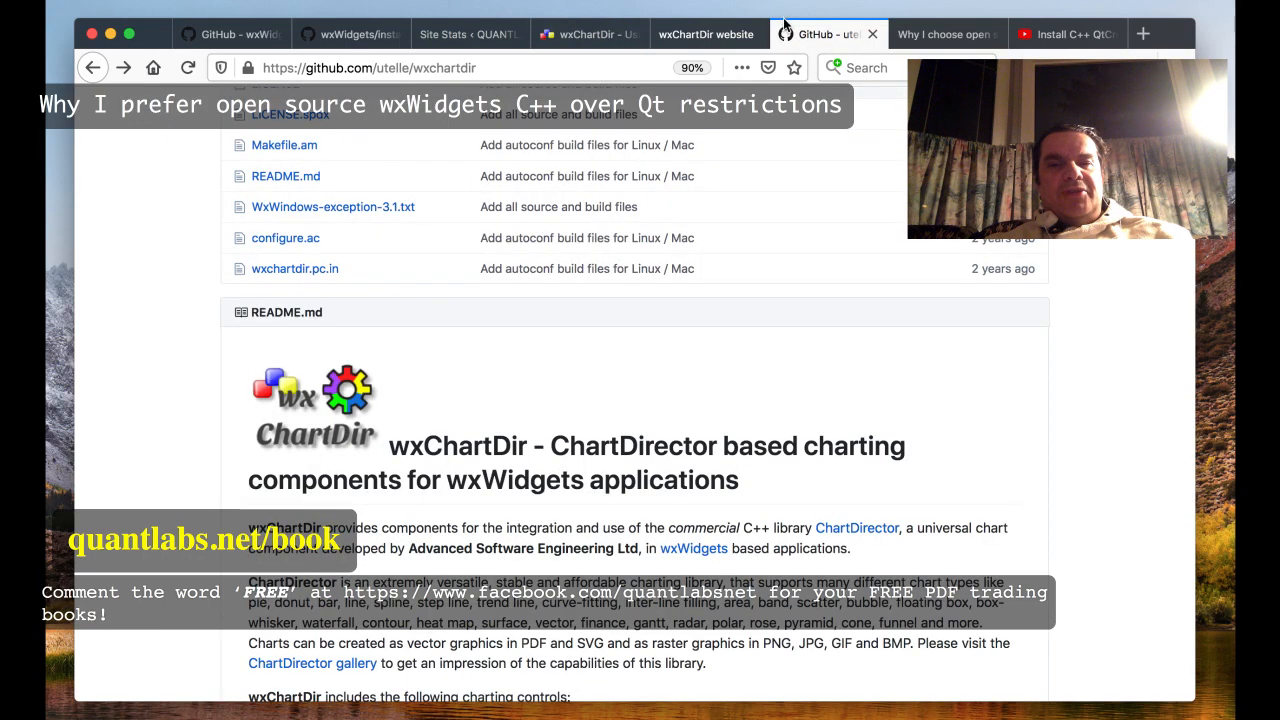
Look over the wxChartDir website tab, then scroll the wxWidgets GitHub README to its Building section
{"action": "left_click", "coordinate": [704, 34]}
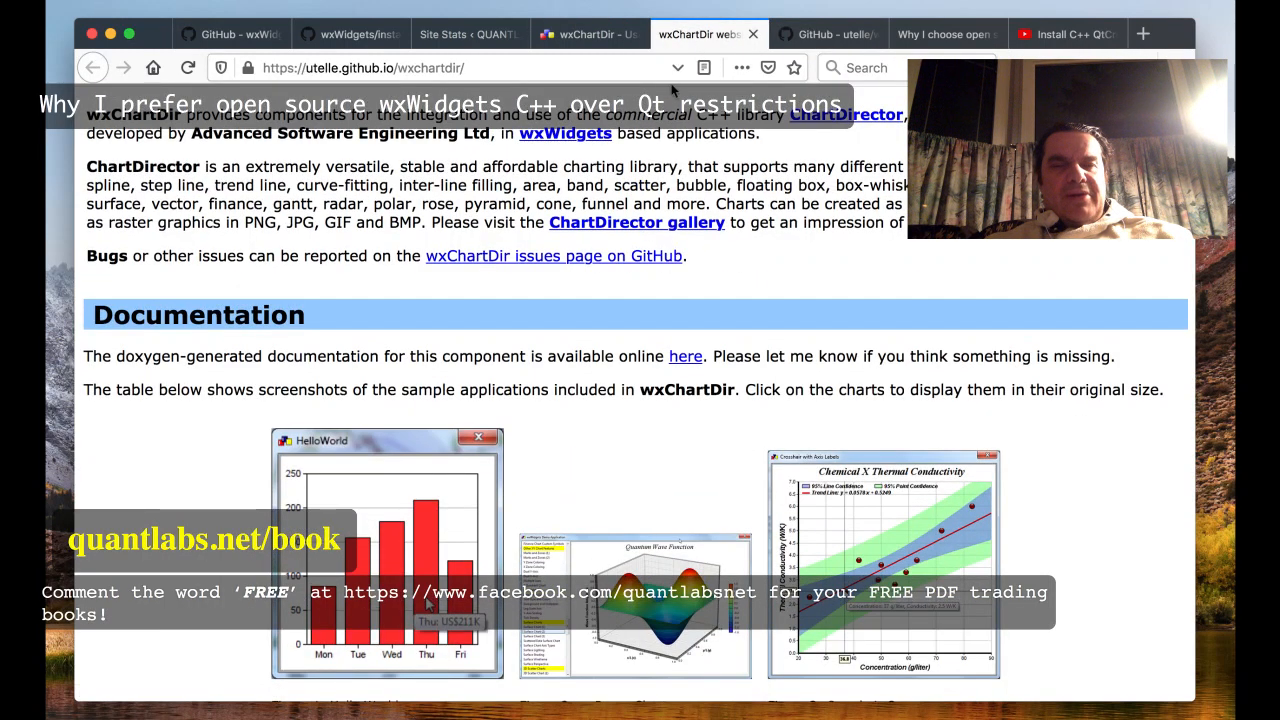
{"action": "scroll", "scroll_direction": "up", "scroll_amount": 3}
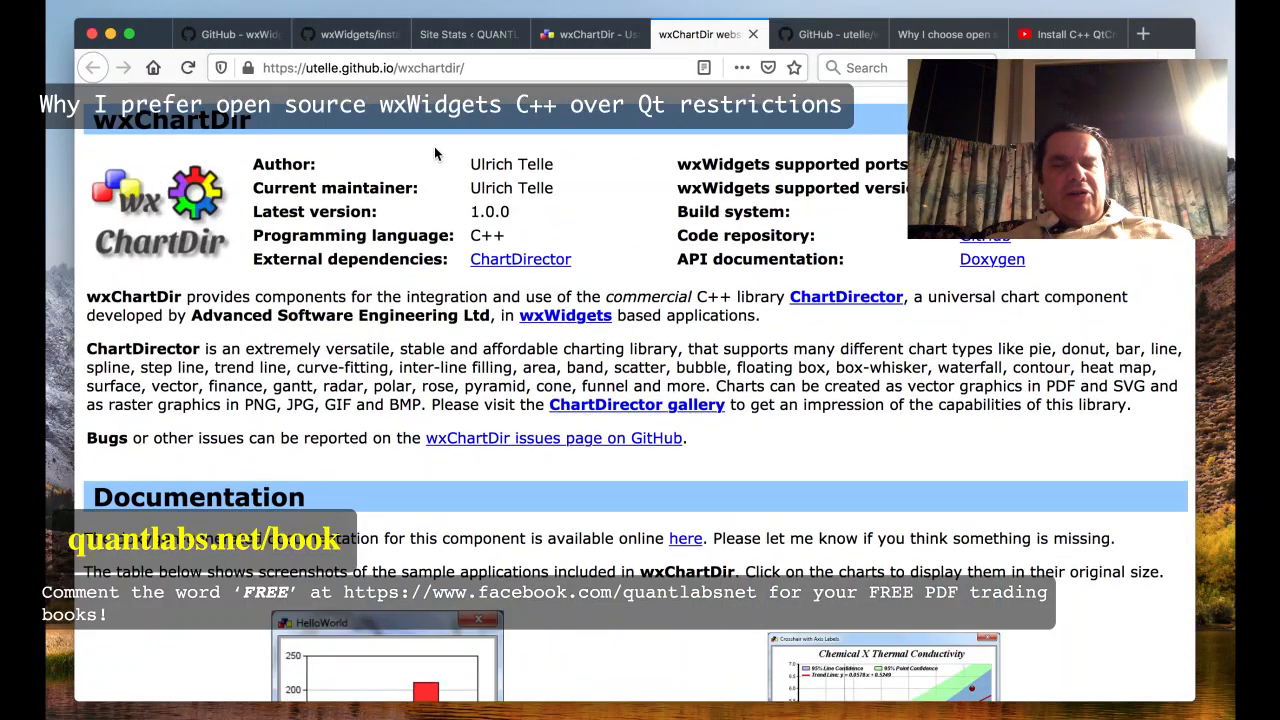
{"action": "mouse_move", "coordinate": [538, 118]}
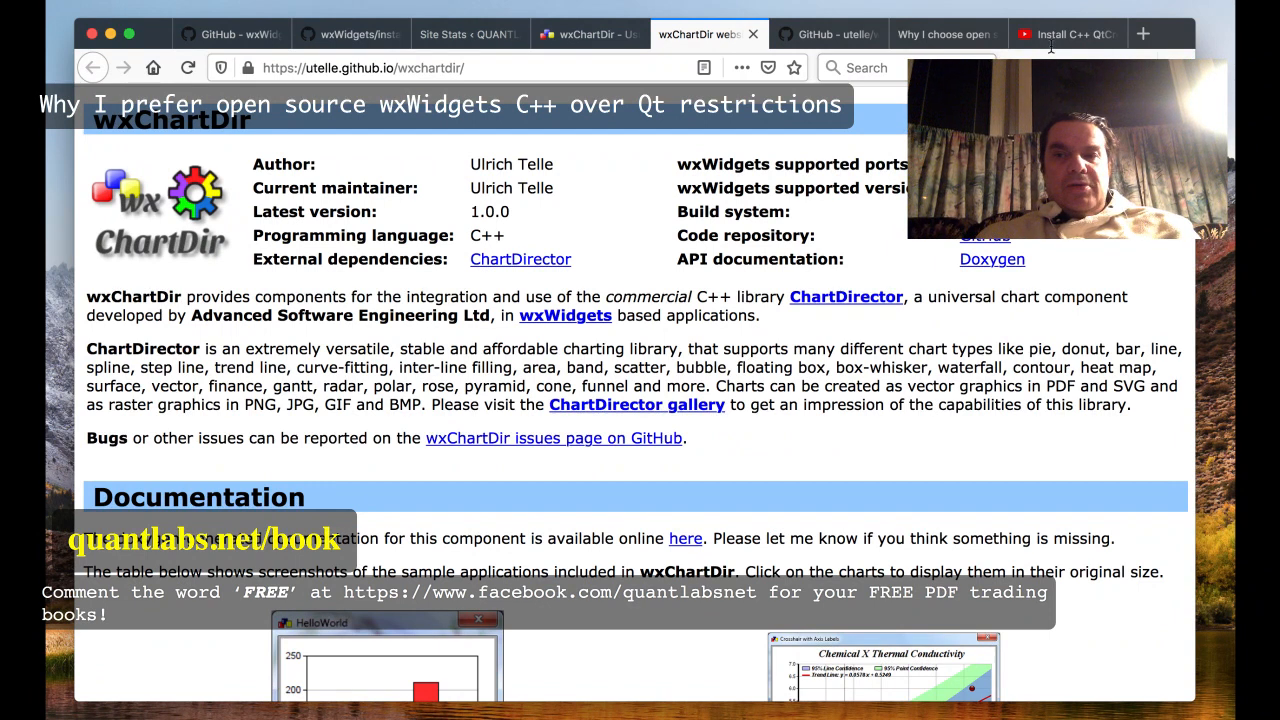
{"action": "mouse_move", "coordinate": [652, 136]}
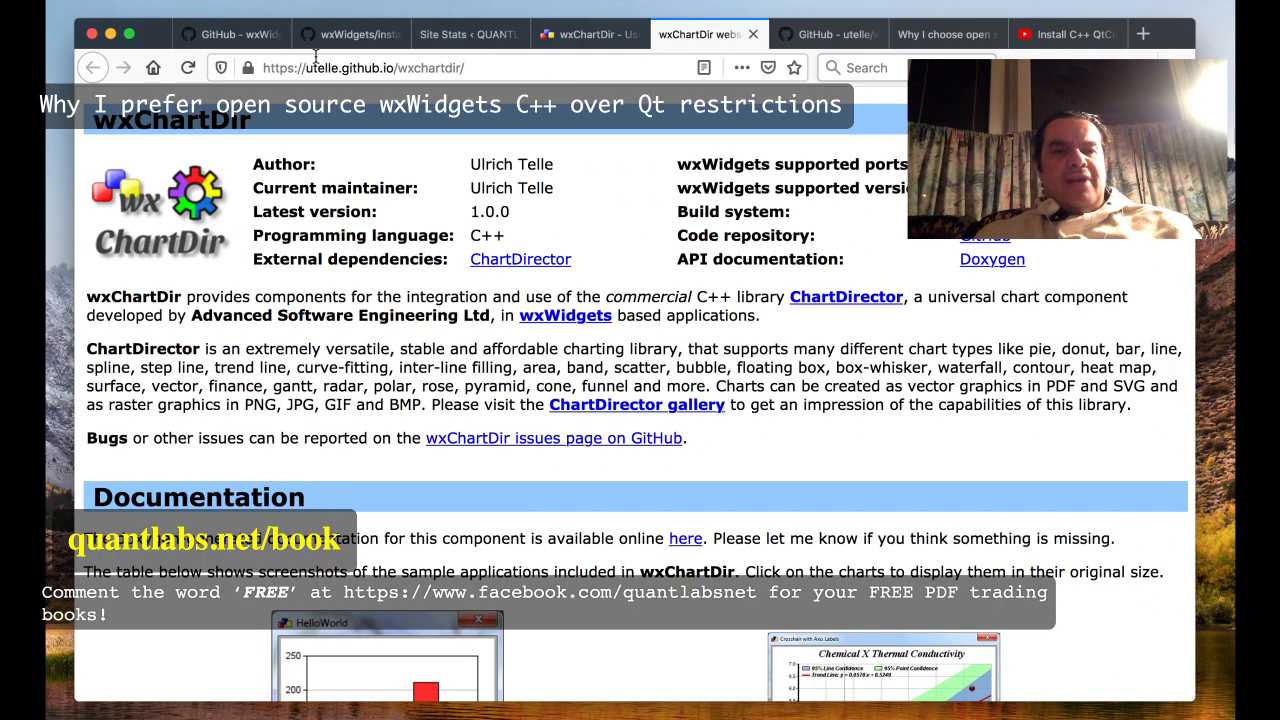
{"action": "mouse_move", "coordinate": [396, 114]}
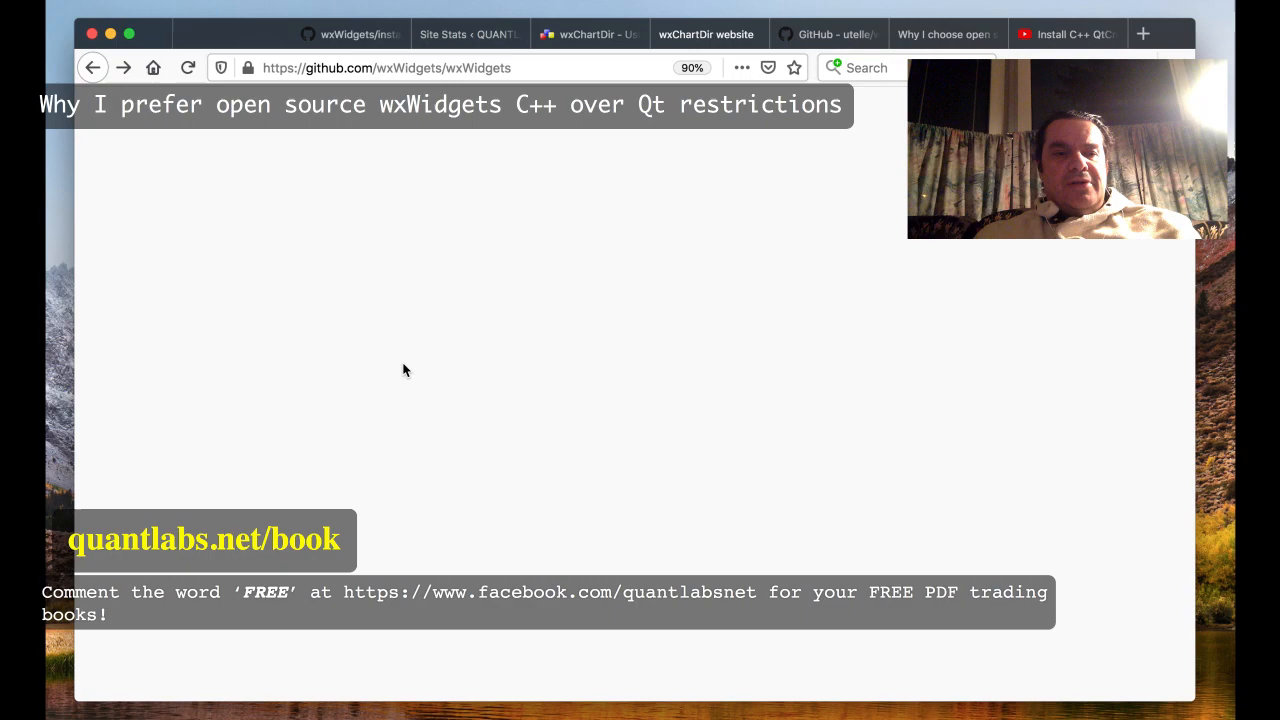
{"action": "scroll", "scroll_direction": "down", "scroll_amount": 3}
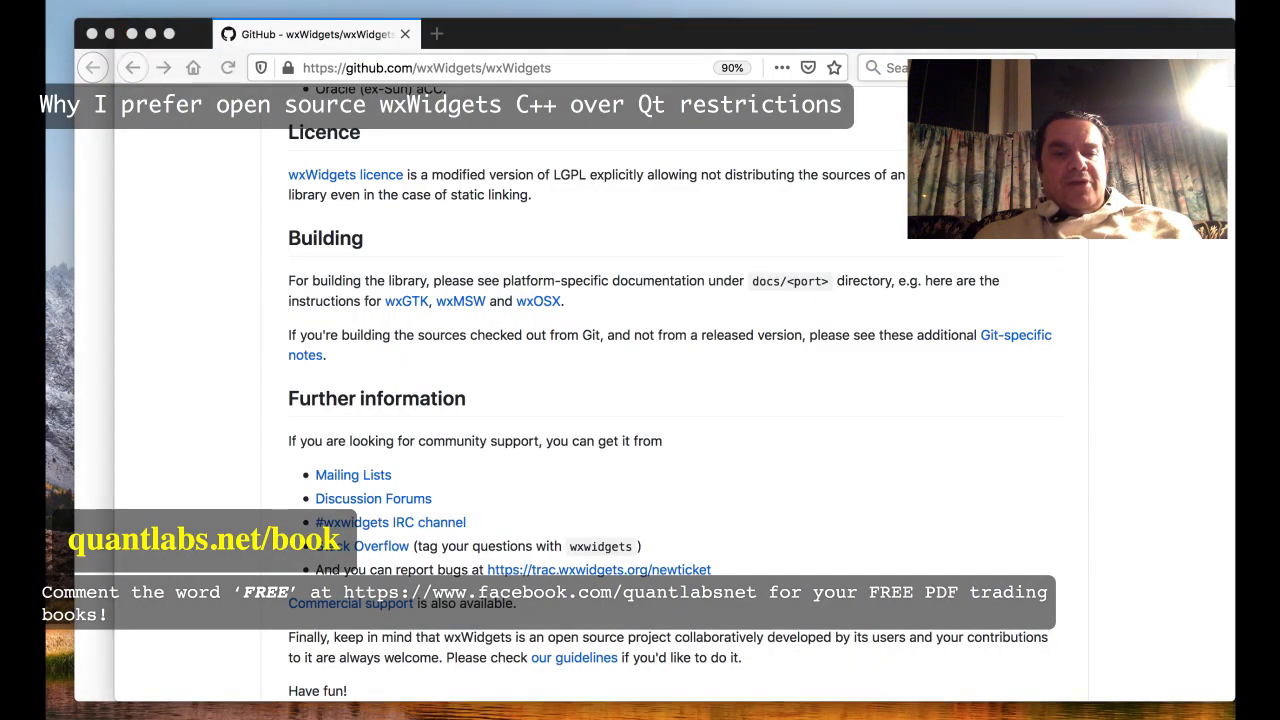